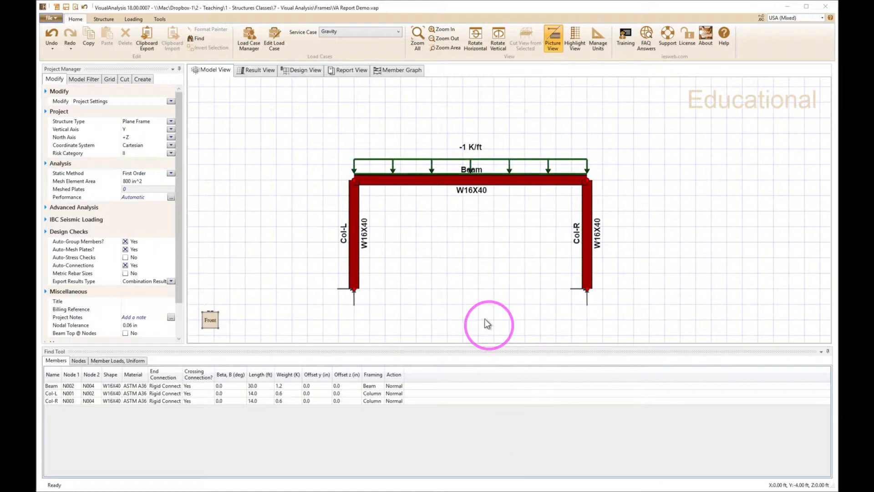
mouse_move(486, 328)
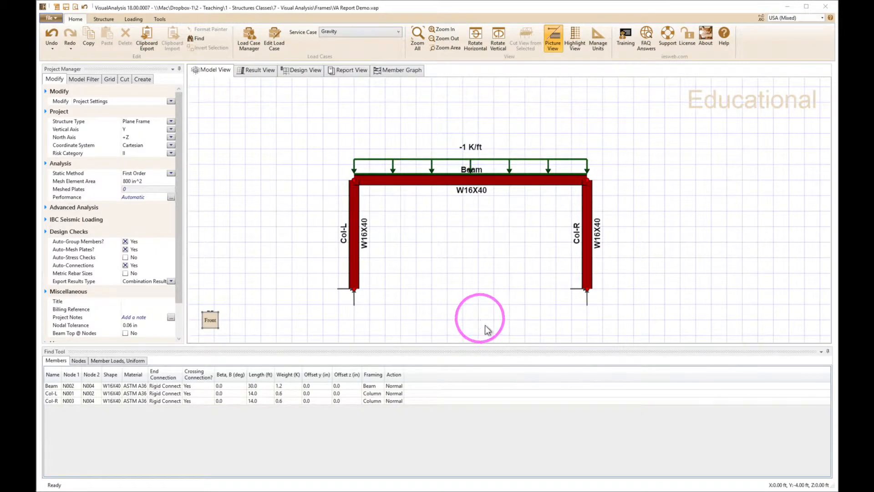
mouse_move(487, 290)
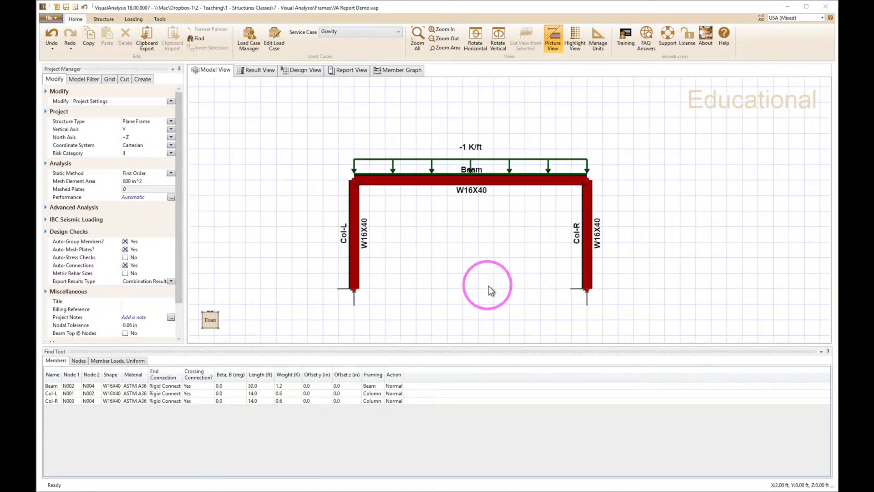
mouse_move(447, 226)
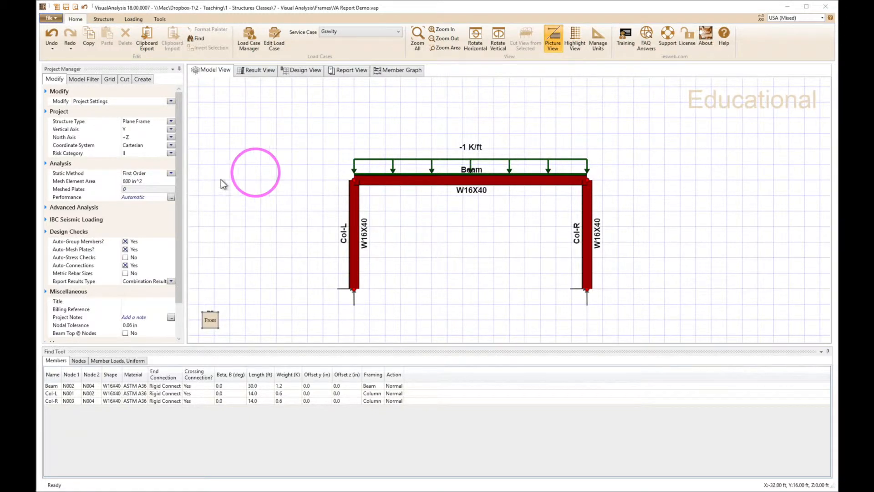
- Label each frame member with its length, then view Wind briefly before returning to Gravity
left_click(84, 79)
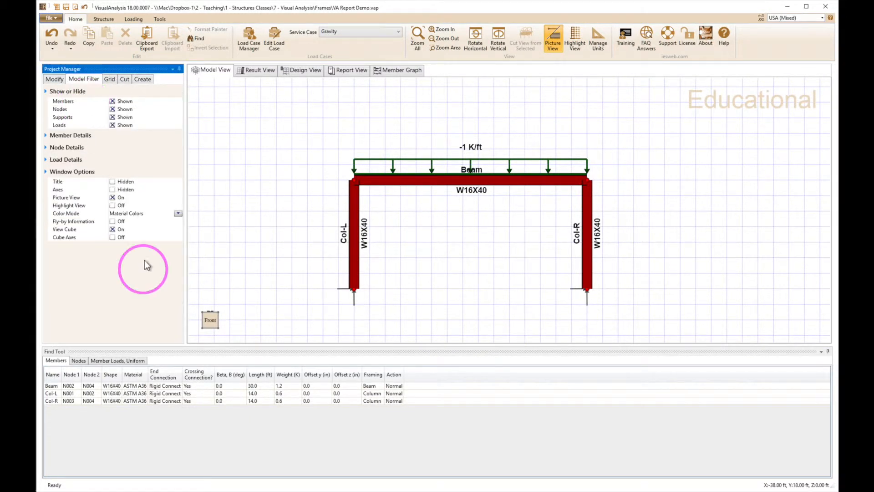
left_click(70, 135)
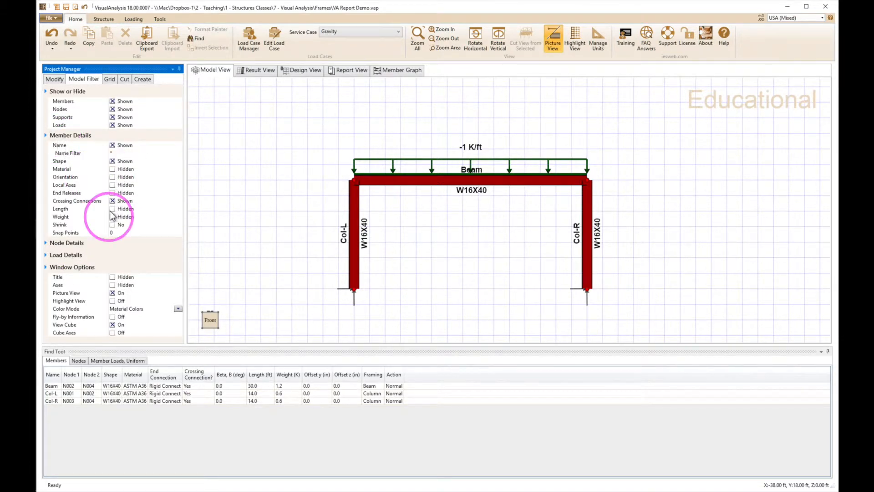
left_click(113, 209)
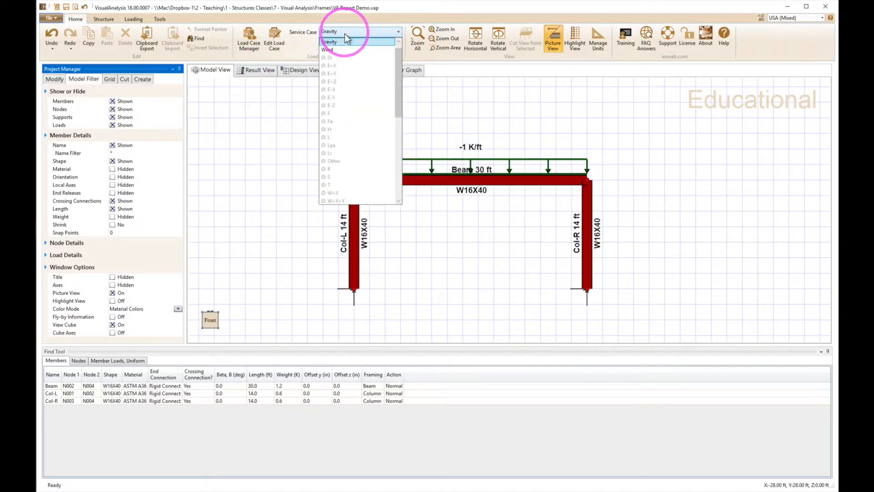
left_click(328, 42)
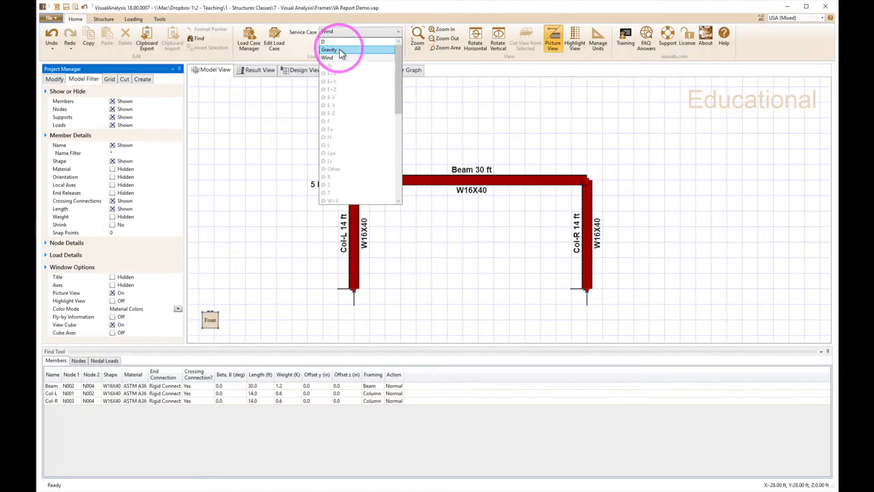
left_click(329, 51)
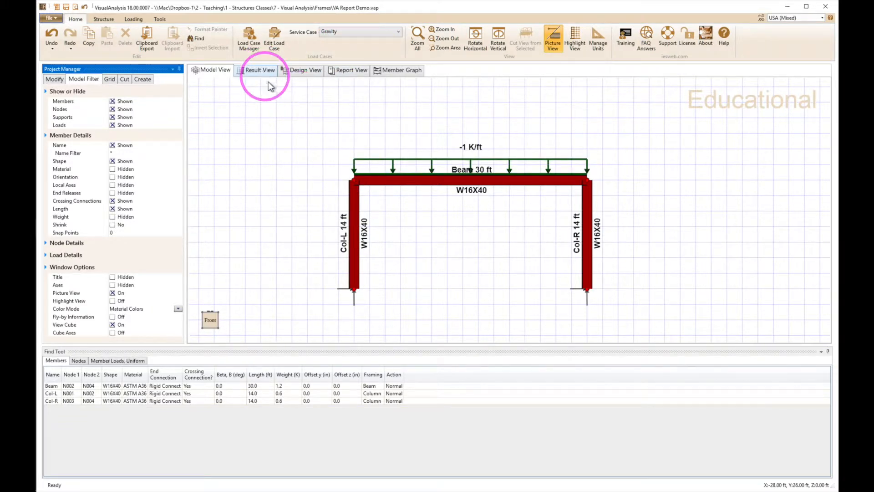
- Show Gravity + Wind results with the top-right node's displacements and forces in the table
left_click(260, 70)
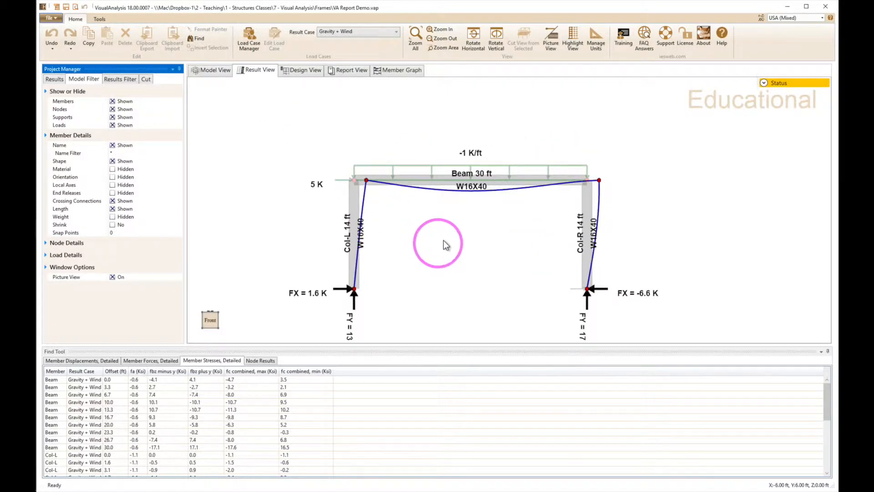
mouse_move(457, 249)
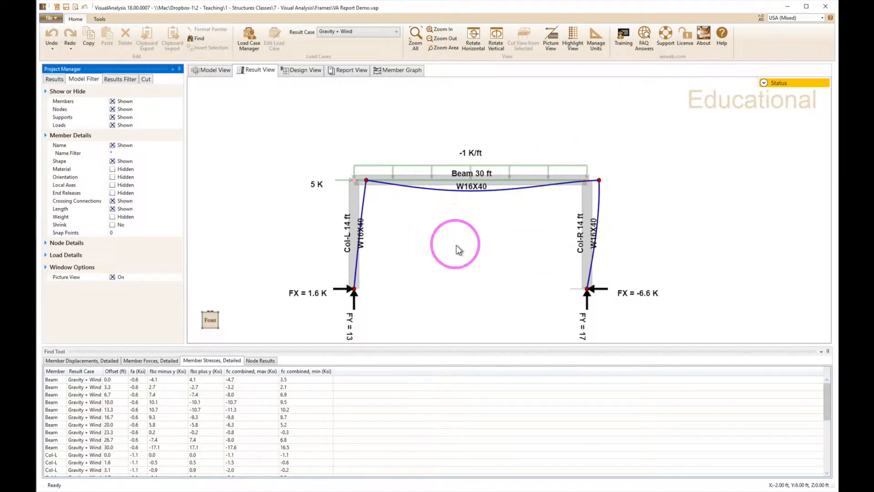
mouse_move(526, 238)
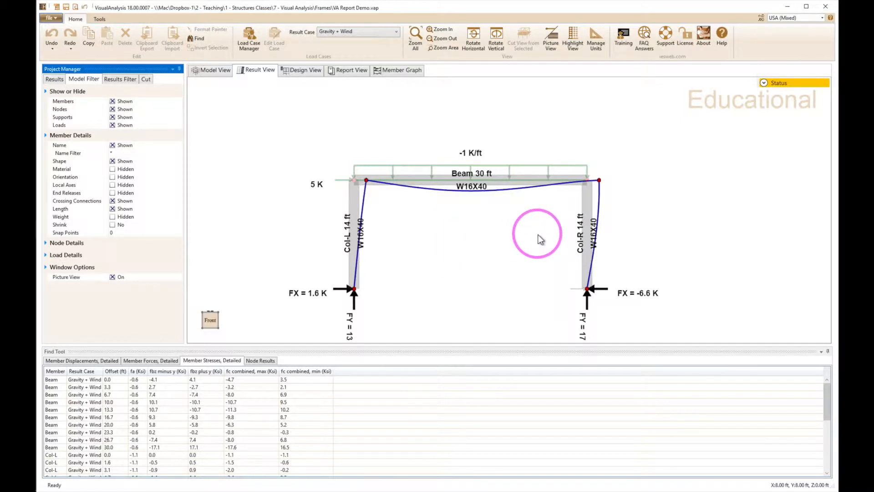
mouse_move(619, 184)
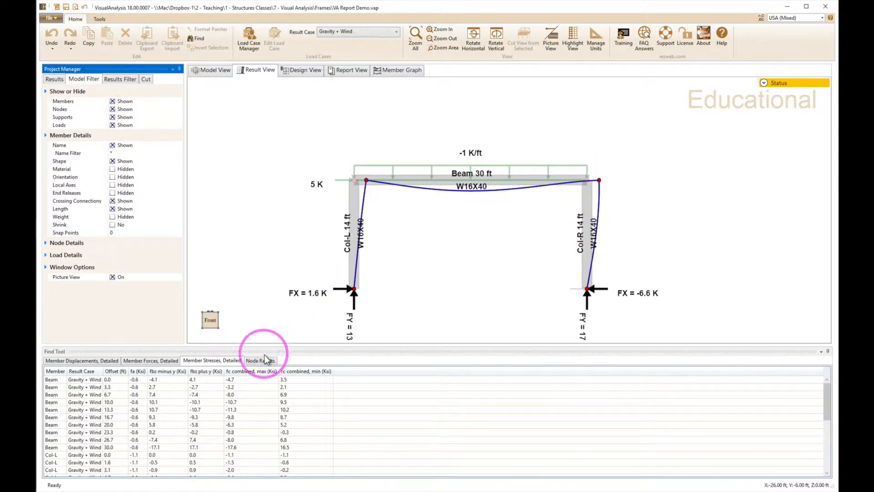
left_click(260, 360)
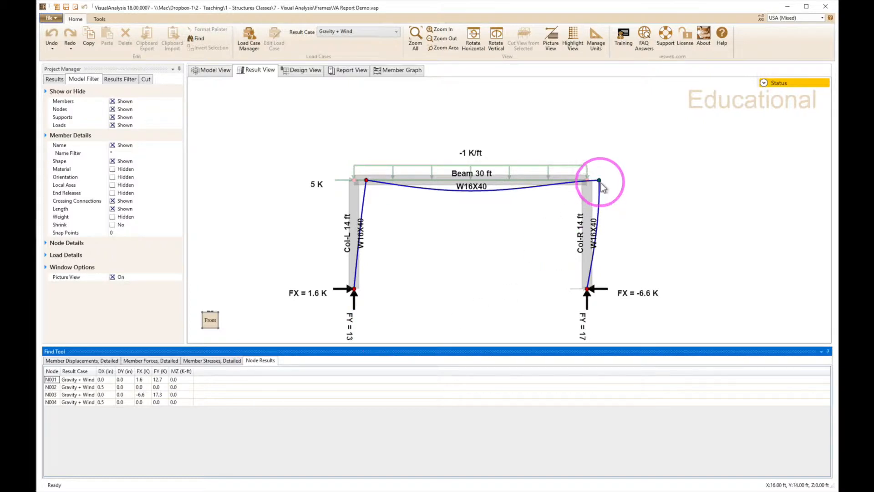
left_click(600, 181)
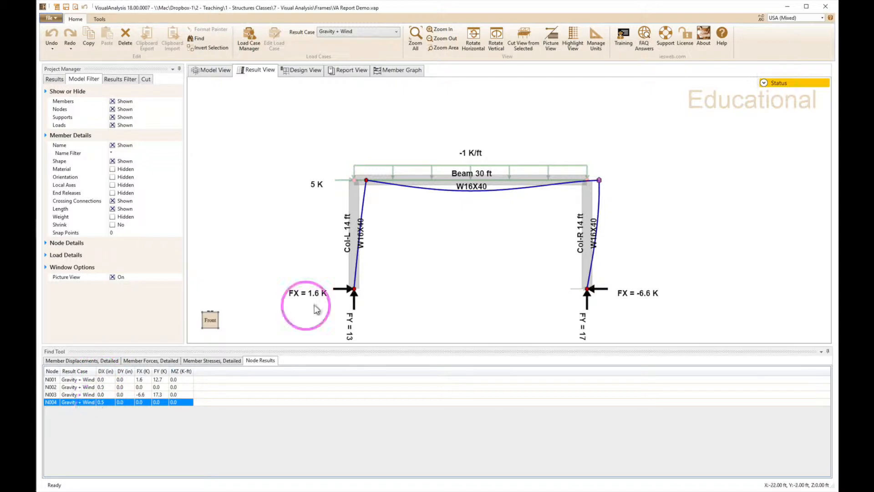
mouse_move(491, 234)
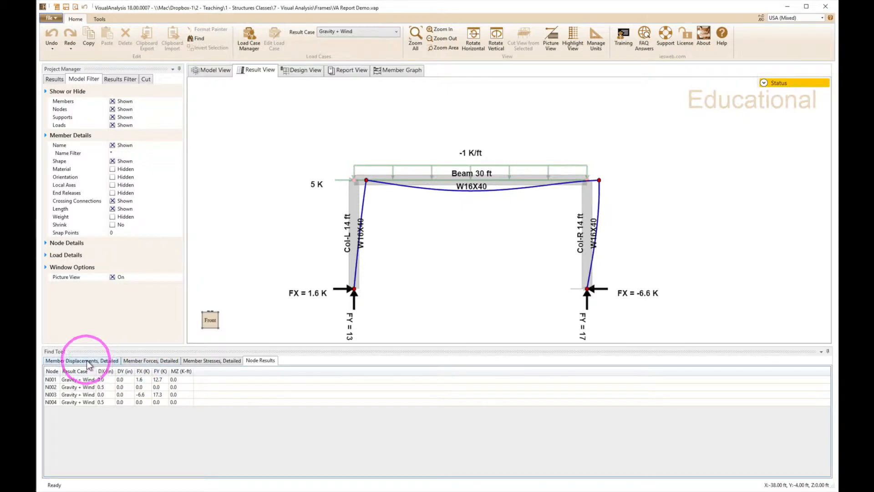
- Show the Member Displacements, Detailed table of beam and column deflections for Gravity + Wind
left_click(82, 360)
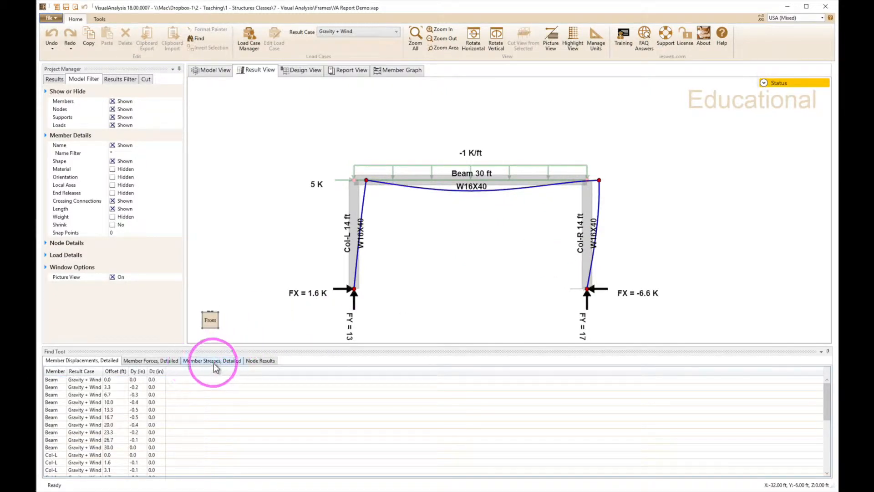
- Show the Member Stresses, Detailed table for Gravity + Wind and pick out the beam rows
left_click(212, 360)
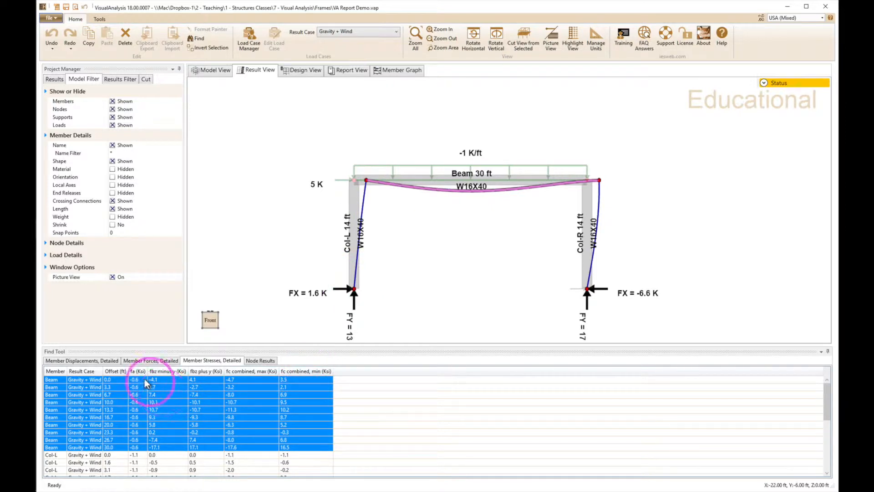
mouse_move(134, 429)
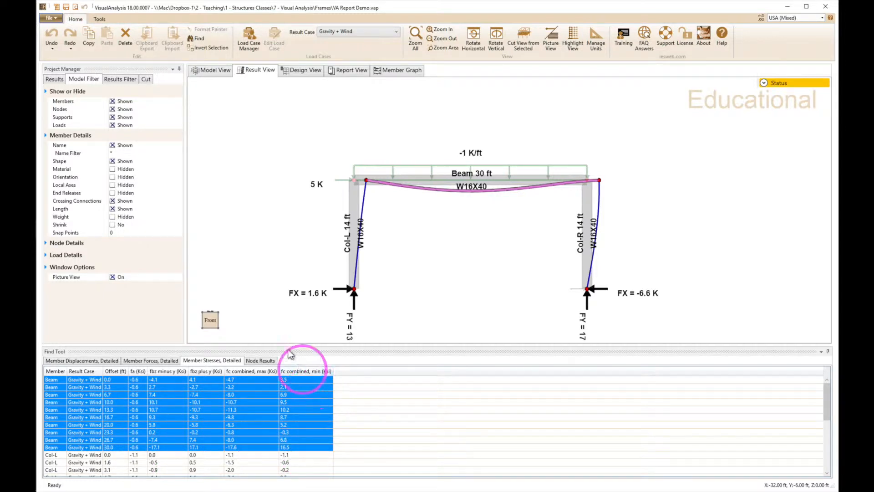
mouse_move(268, 265)
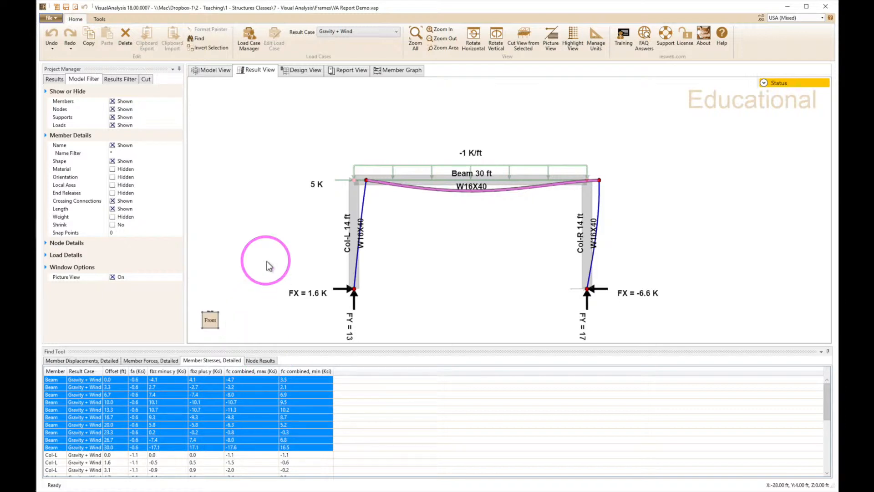
mouse_move(263, 106)
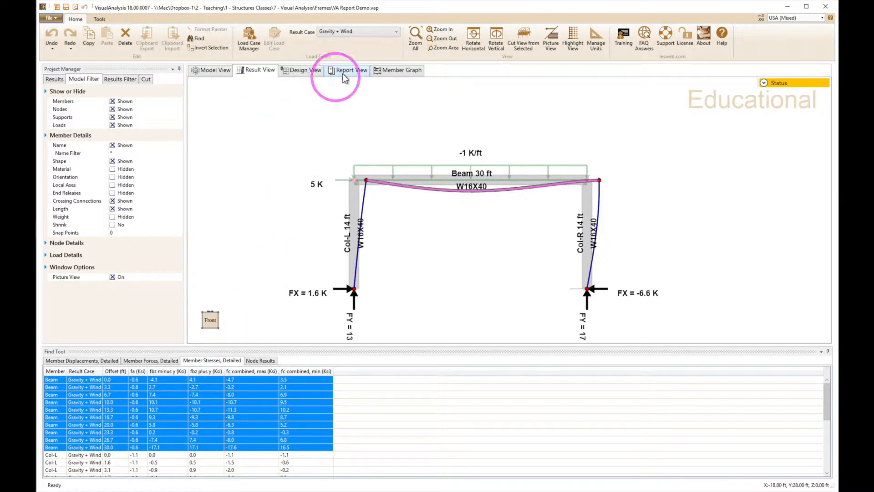
- Preview the Basic Model Report style listing nodes and members in Report View
left_click(348, 70)
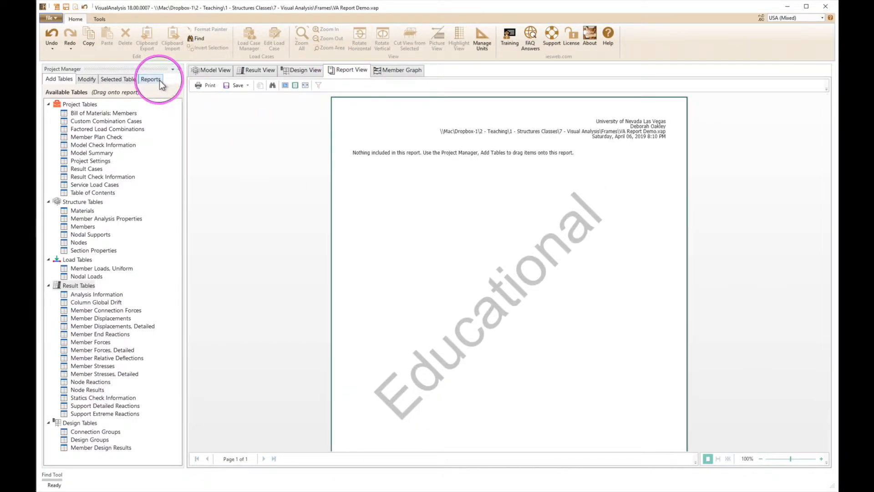
left_click(151, 79)
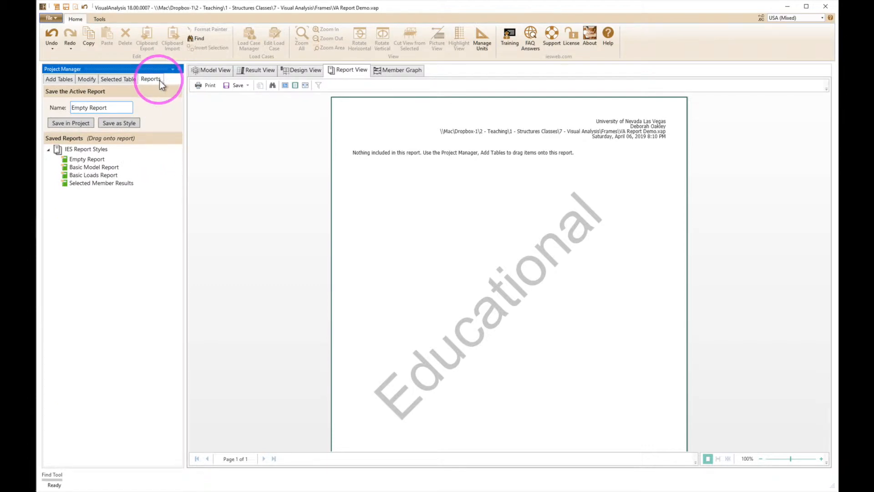
mouse_move(340, 75)
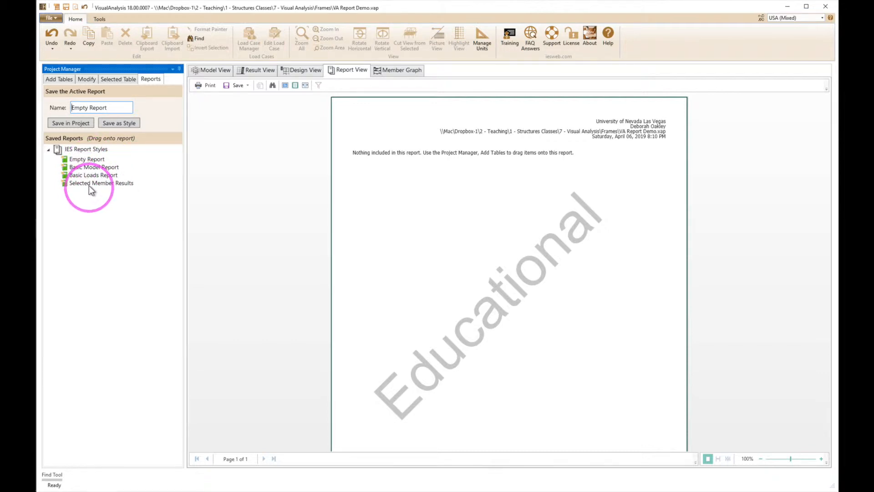
left_click(94, 166)
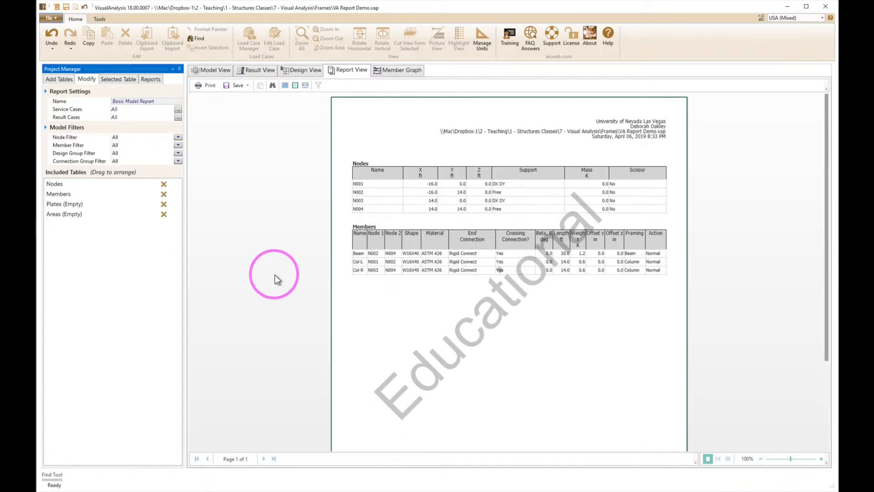
mouse_move(266, 231)
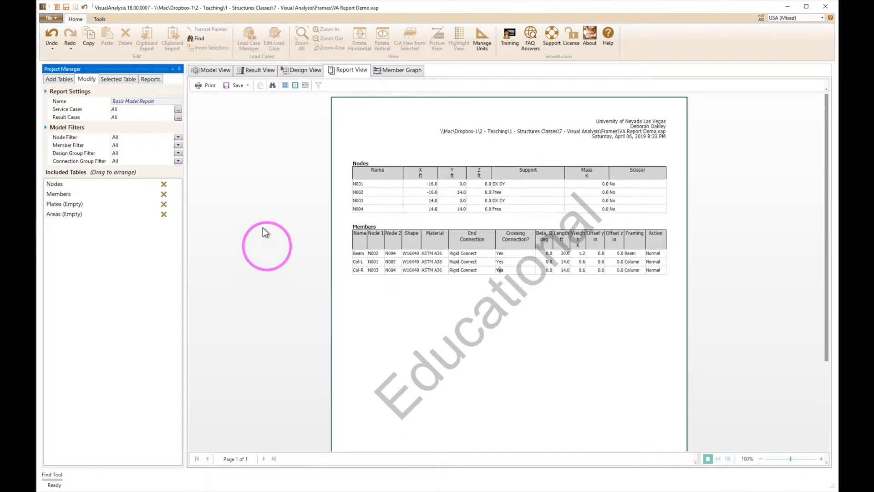
- Load the Empty Report style to start a fresh report
left_click(151, 79)
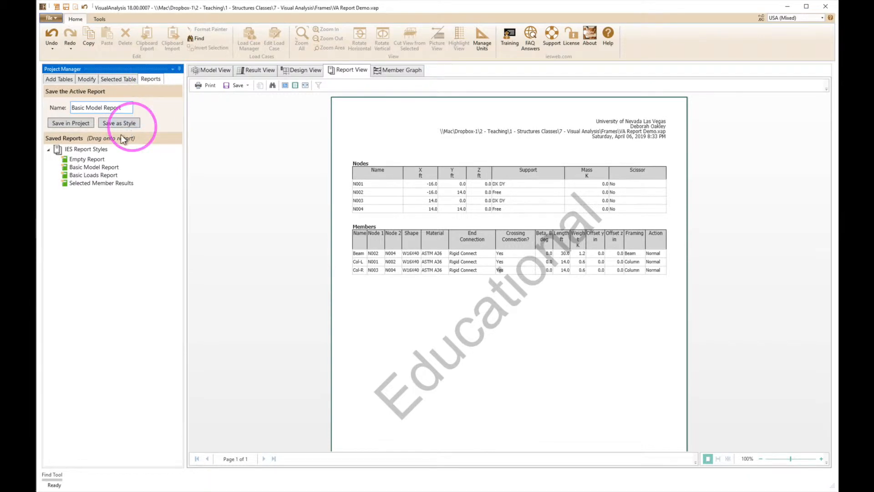
left_click(86, 159)
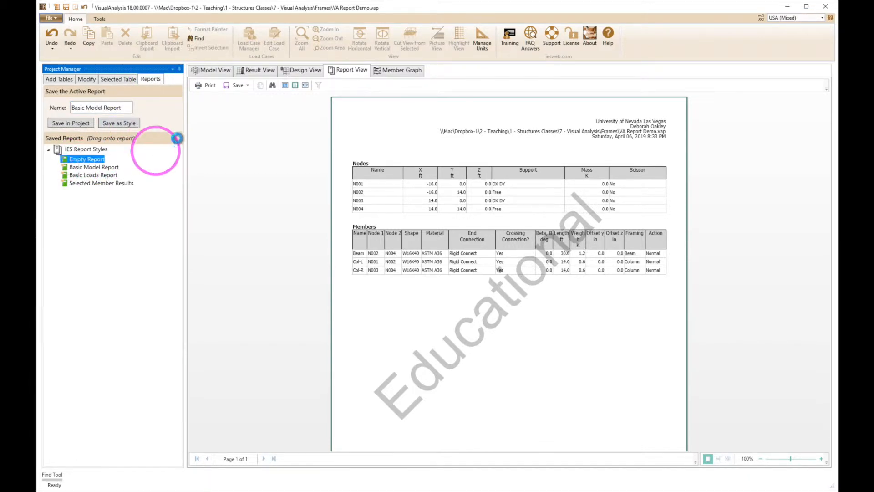
left_click(59, 79)
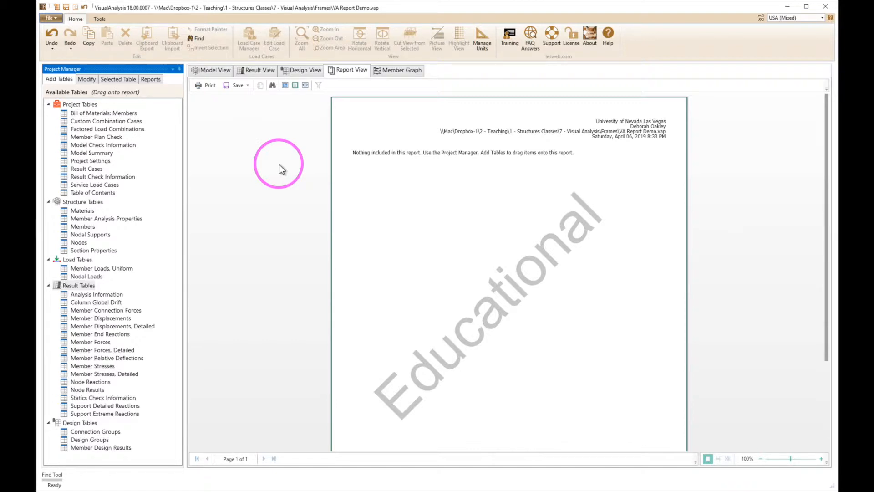
mouse_move(195, 156)
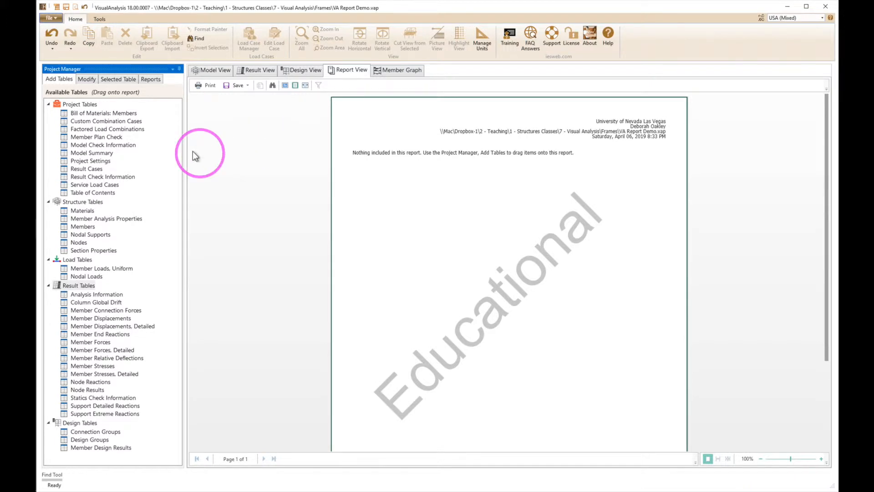
- Drag the Bill of Materials: Members table and the Members table onto the report page
left_click(103, 112)
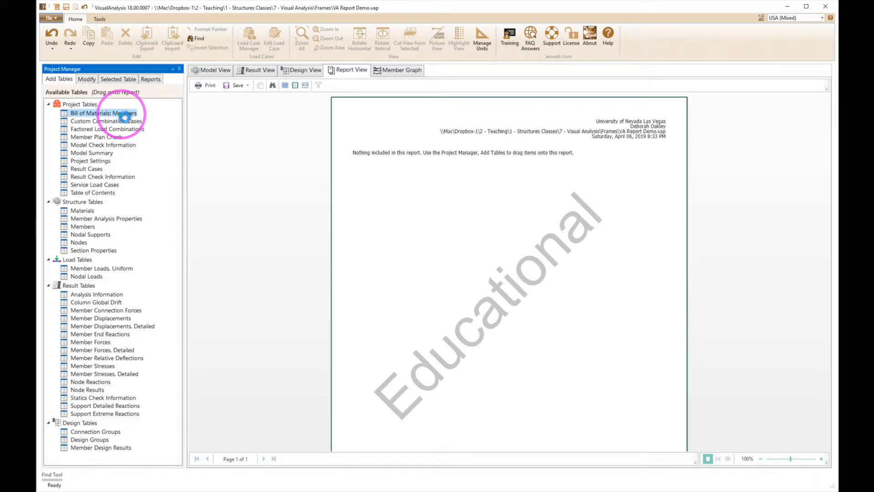
left_click_drag(104, 112, 385, 179)
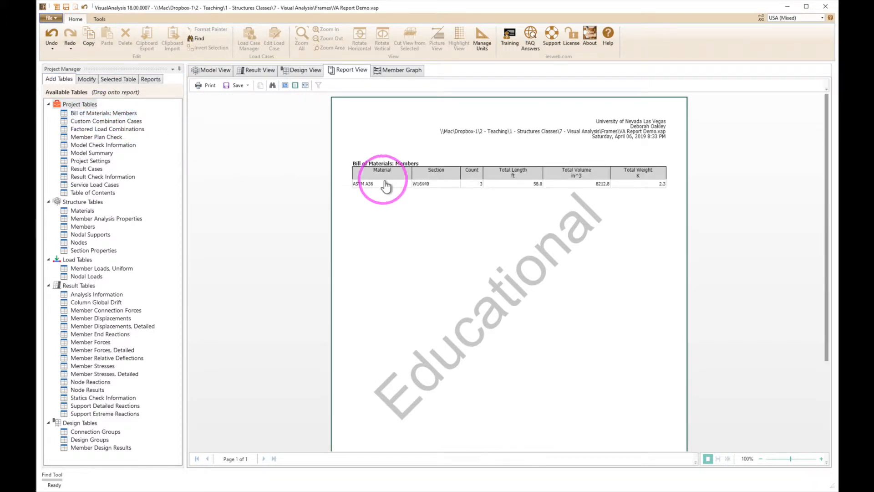
mouse_move(625, 219)
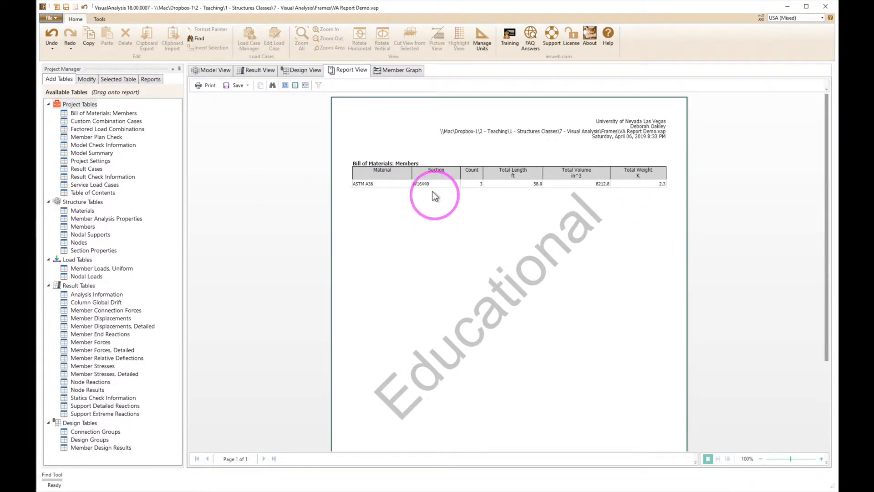
mouse_move(474, 195)
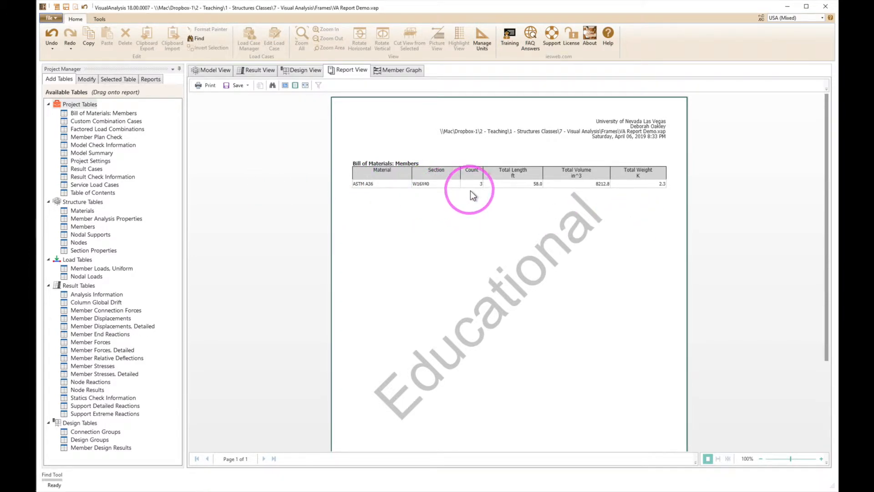
mouse_move(321, 198)
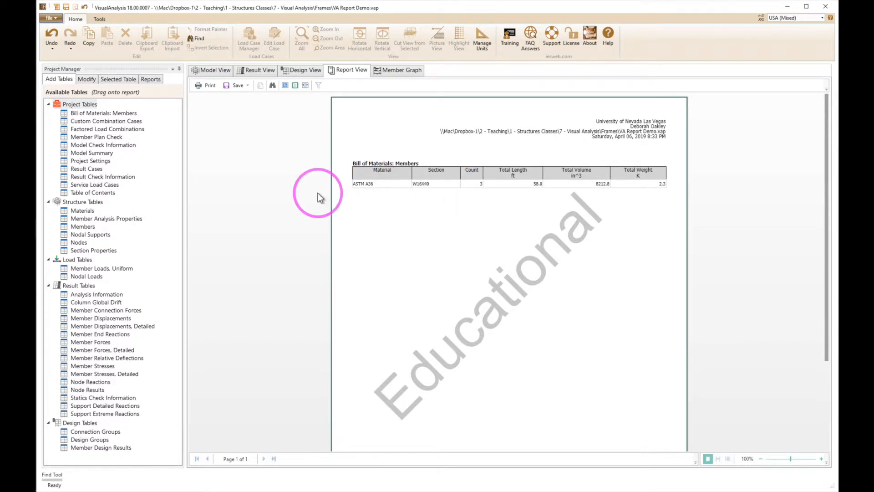
mouse_move(293, 196)
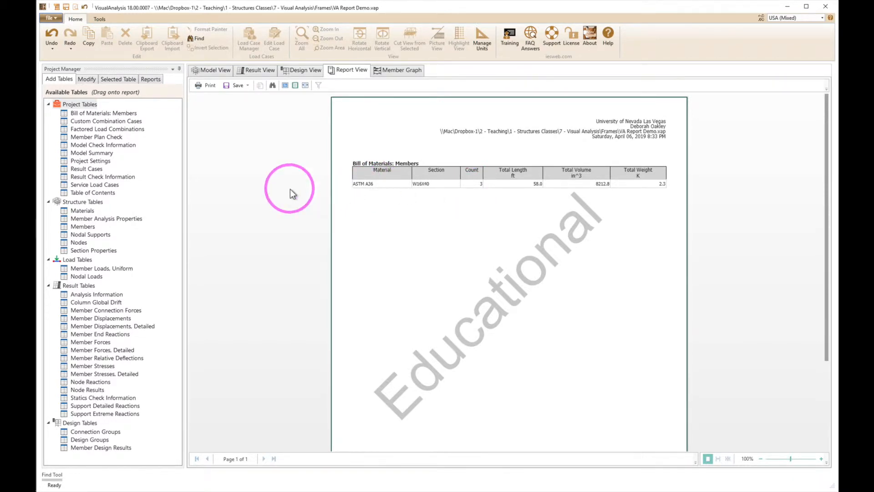
mouse_move(86, 230)
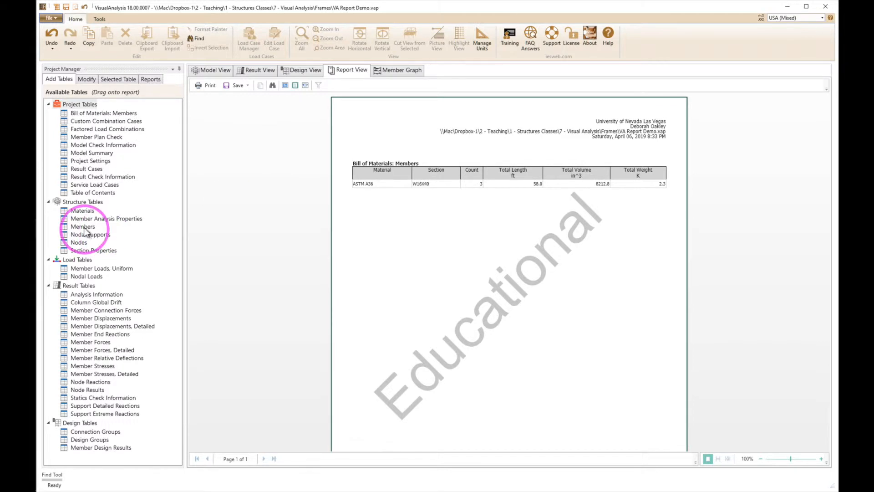
left_click(82, 226)
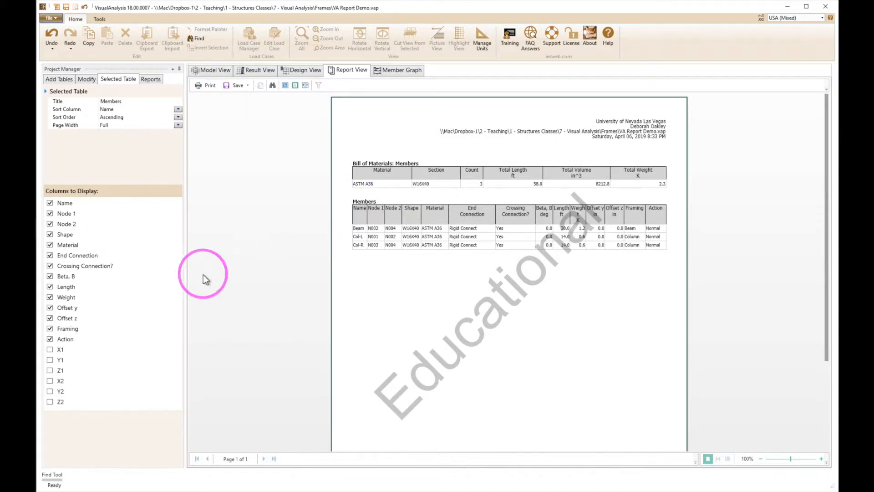
- Uncheck the Action, Offset y, Offset z and Crossing Connection columns in the Members table
left_click(67, 328)
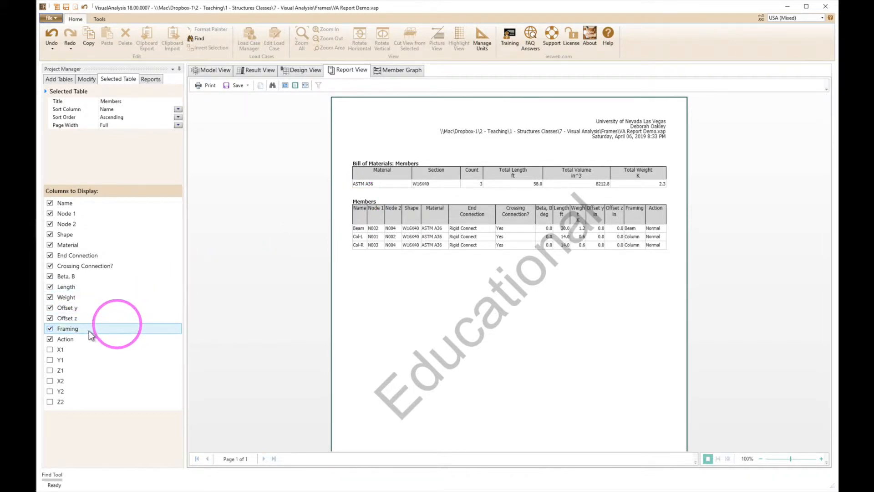
left_click(65, 338)
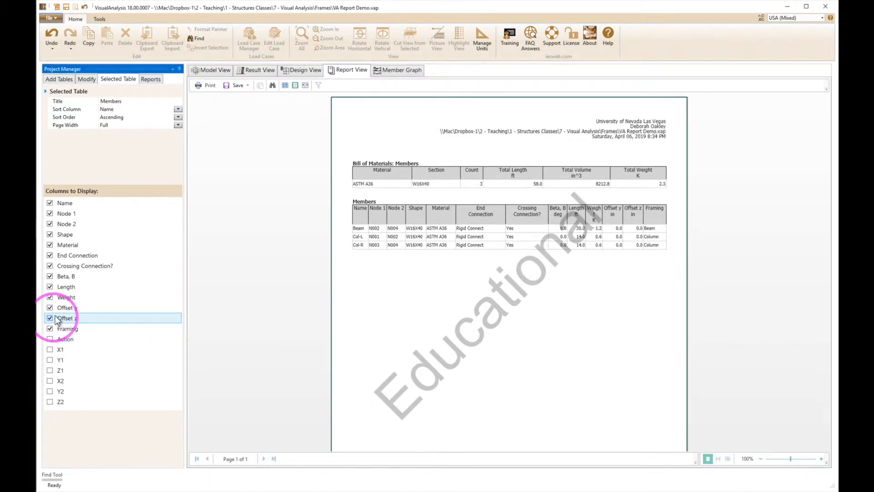
left_click(49, 318)
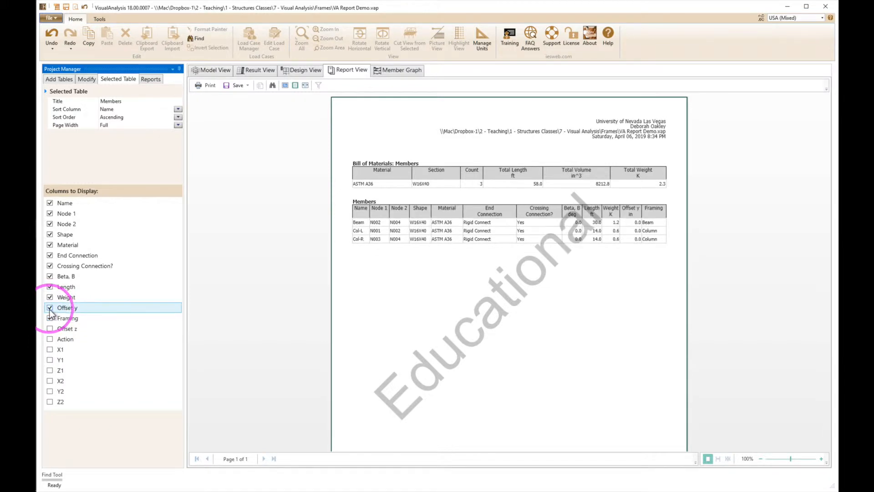
left_click(50, 318)
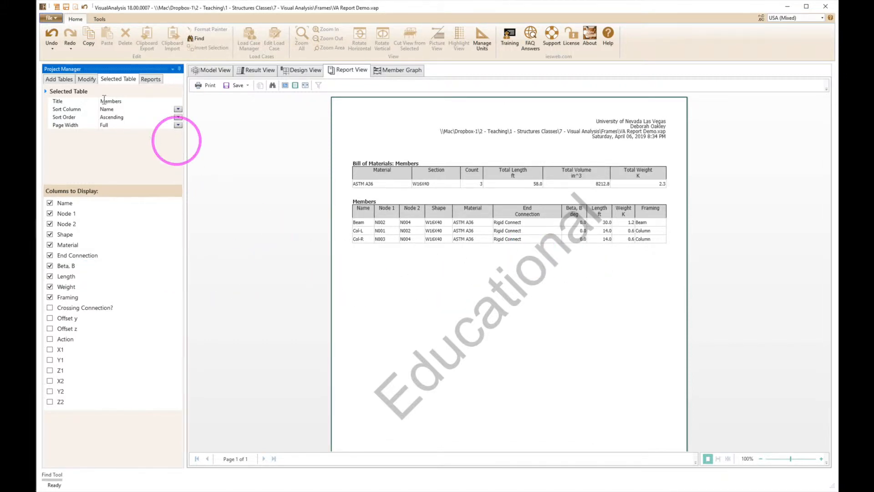
- Drop Result Cases, Member Displacements and Member Stresses tables below the Members table
left_click(59, 79)
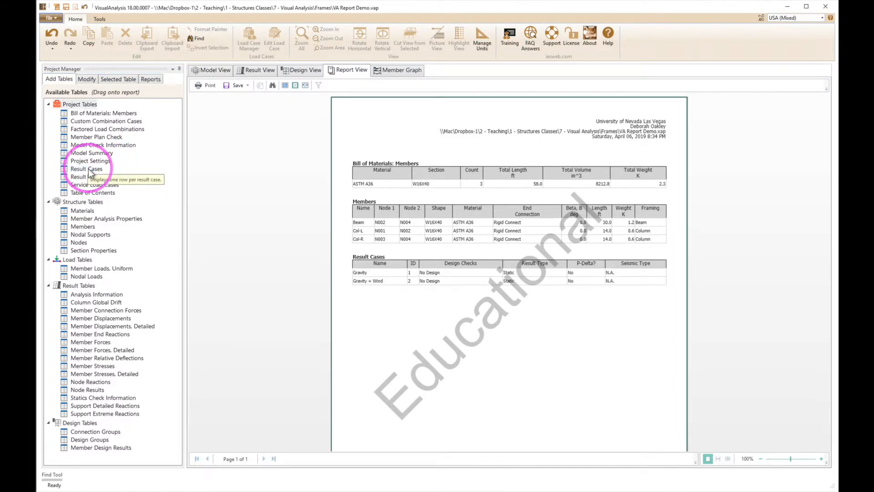
mouse_move(139, 248)
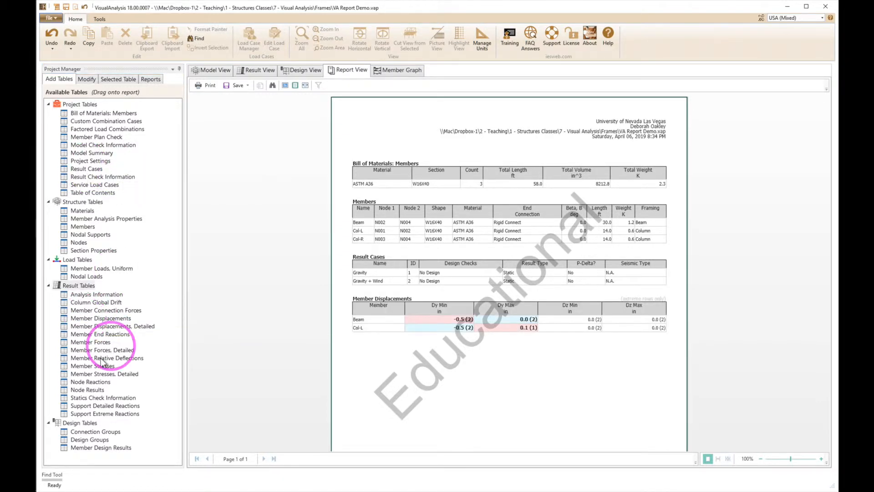
left_click(93, 366)
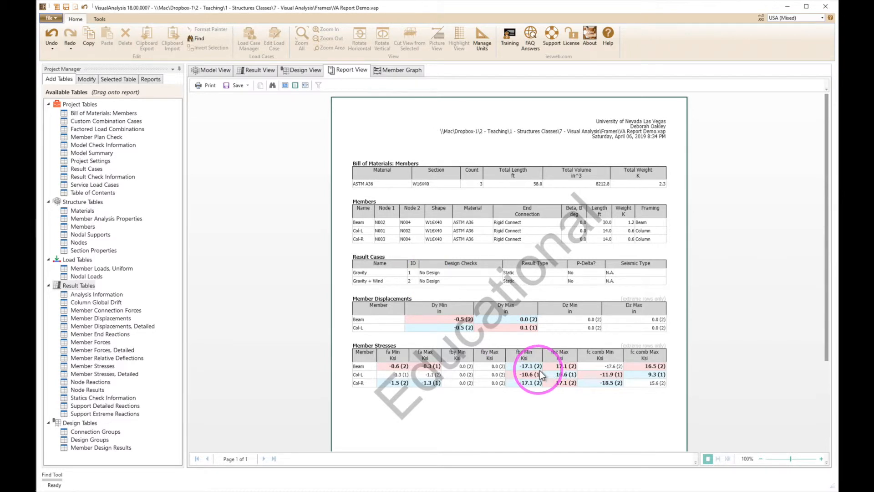
mouse_move(398, 284)
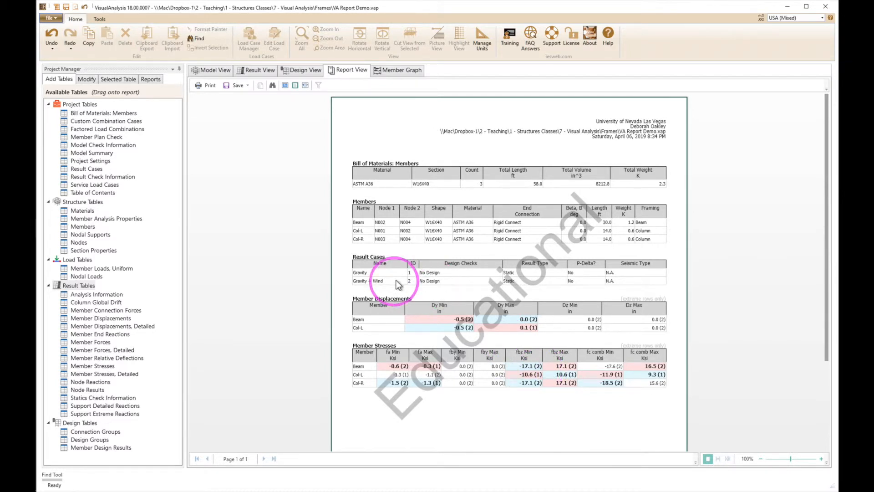
mouse_move(400, 279)
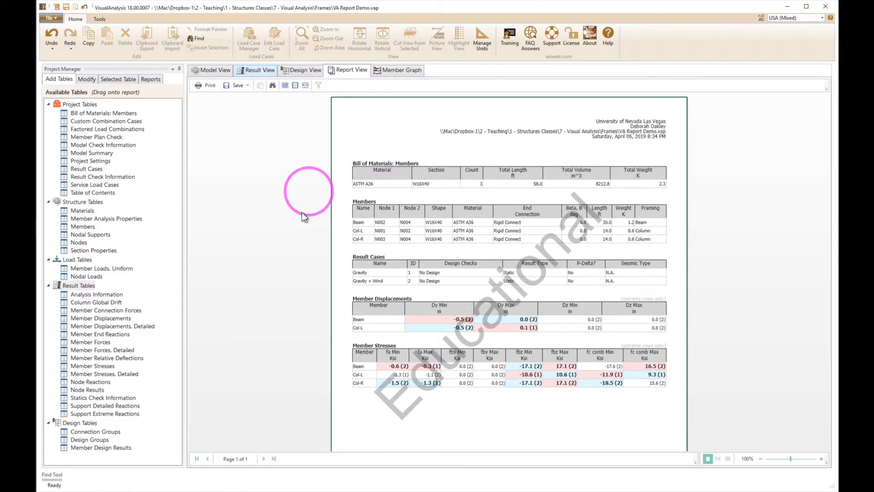
left_click(259, 69)
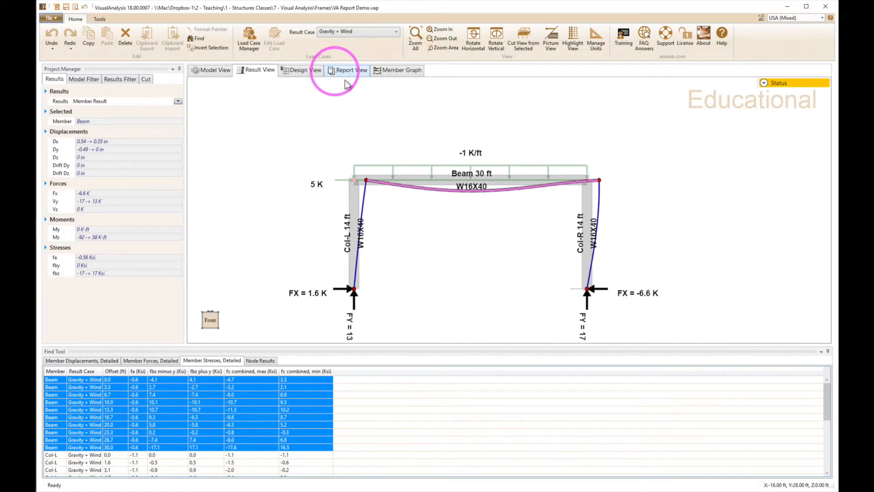
left_click(349, 69)
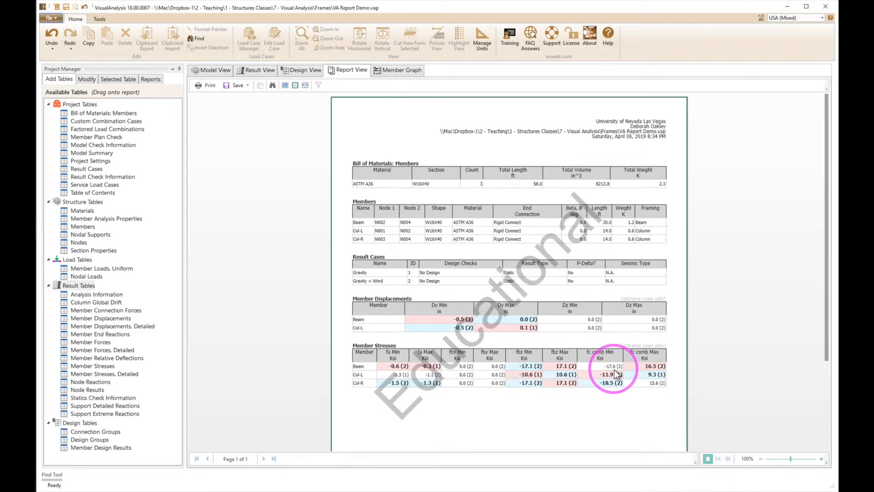
mouse_move(602, 397)
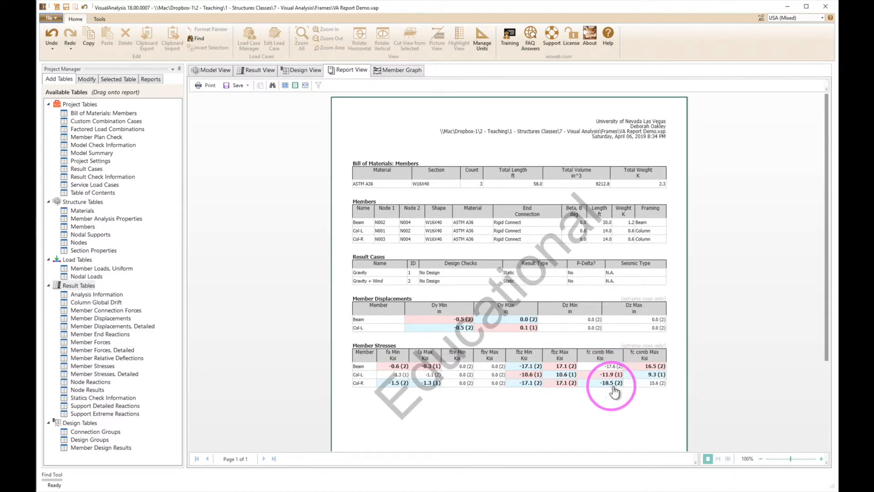
mouse_move(550, 393)
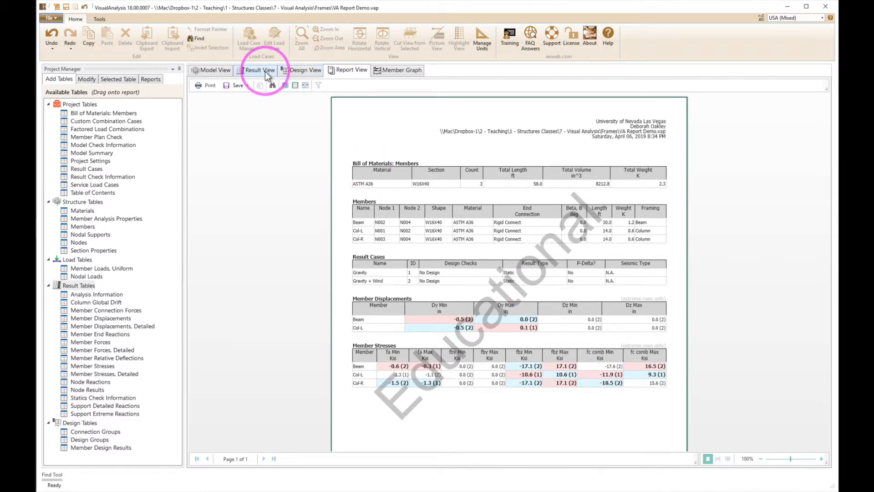
left_click(258, 70)
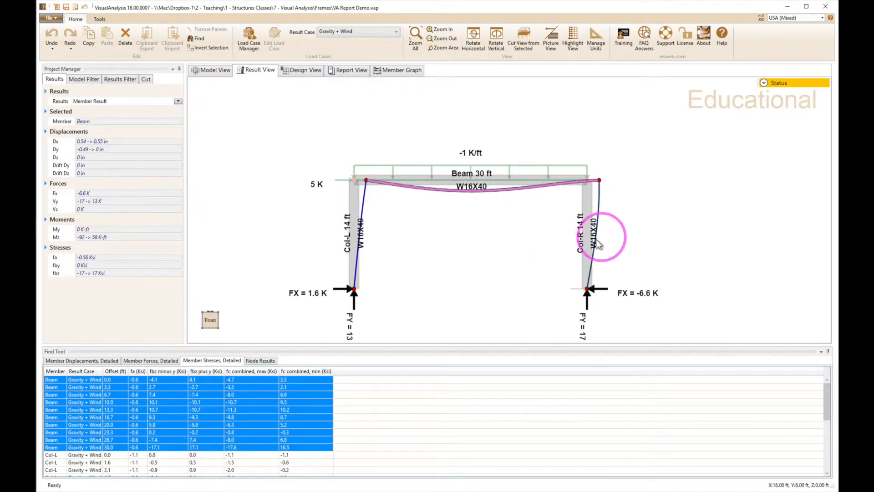
left_click(594, 240)
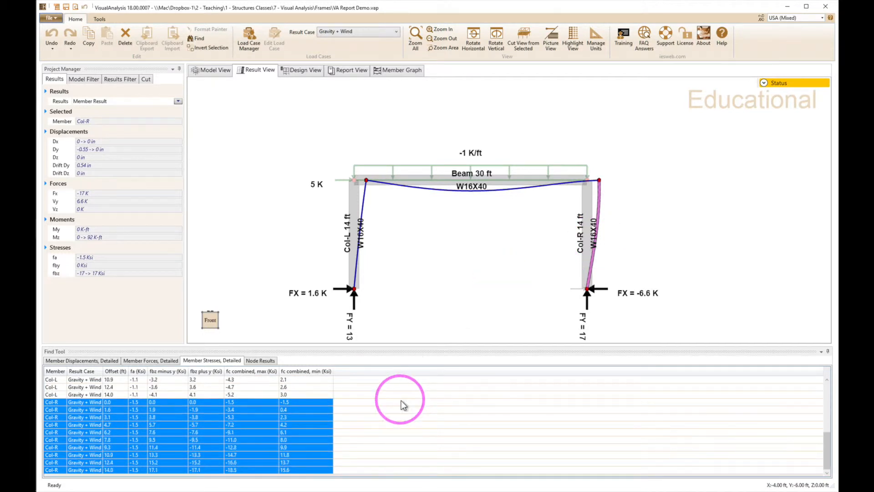
mouse_move(241, 474)
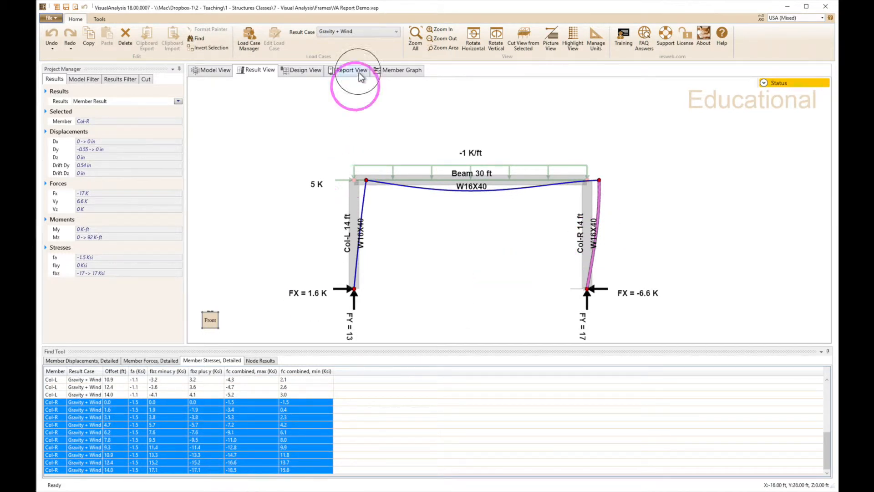
left_click(352, 69)
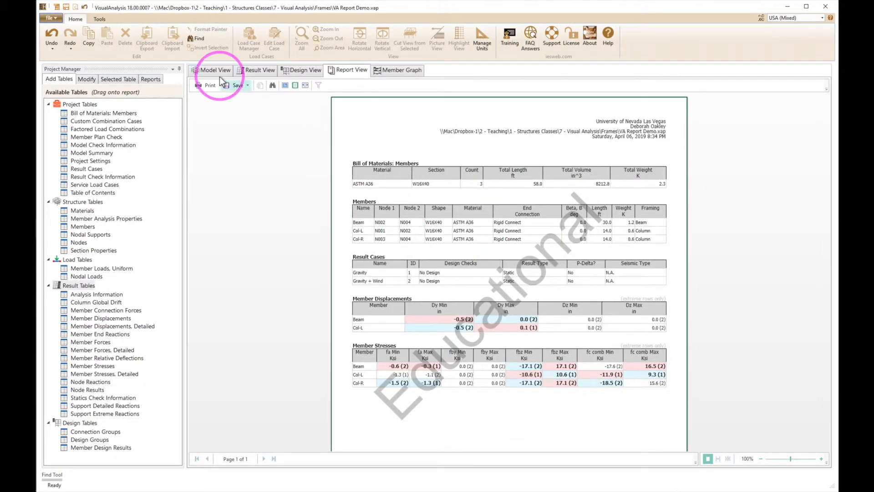
- Select the Beam and replace its W16X40 section with W16X31 from the Shape Database
left_click(214, 70)
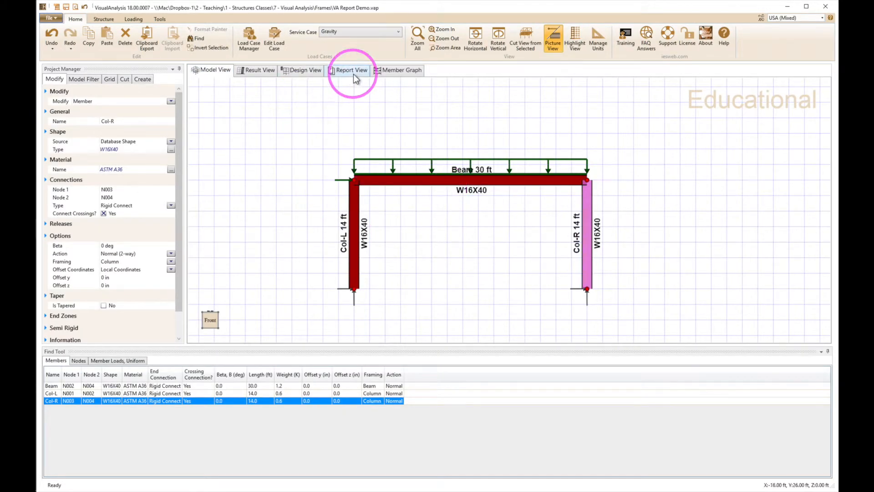
left_click(352, 70)
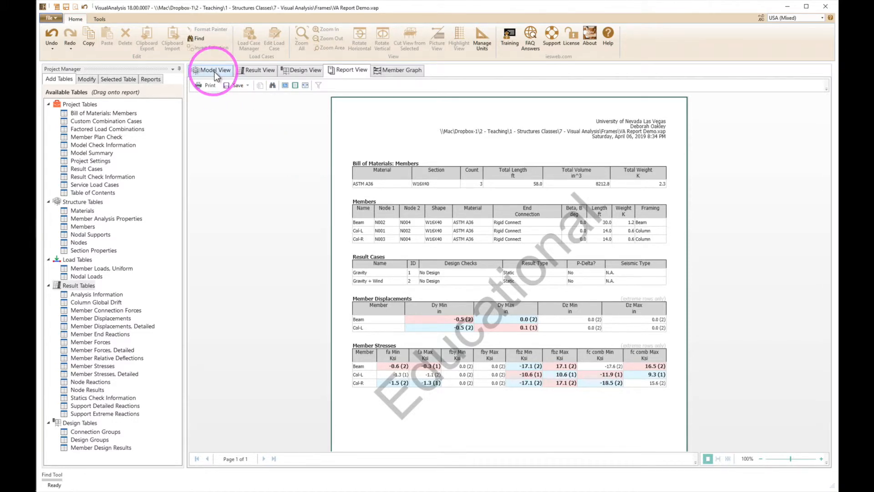
left_click(213, 70)
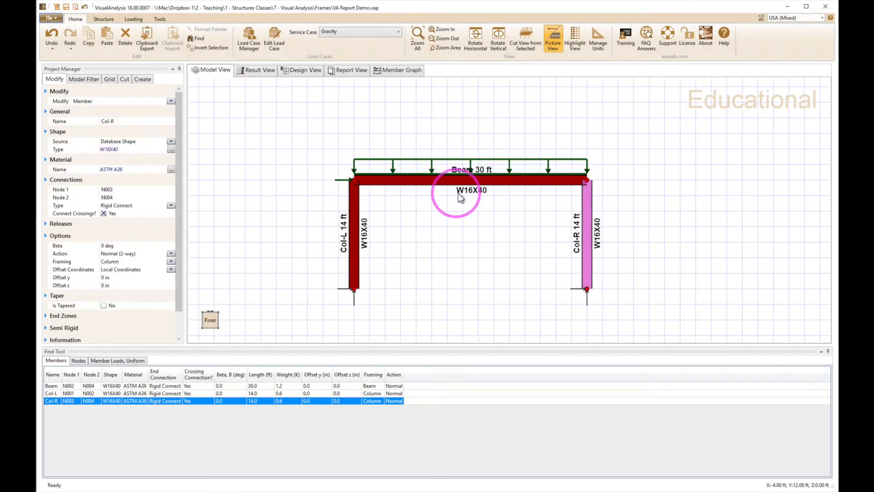
left_click(471, 179)
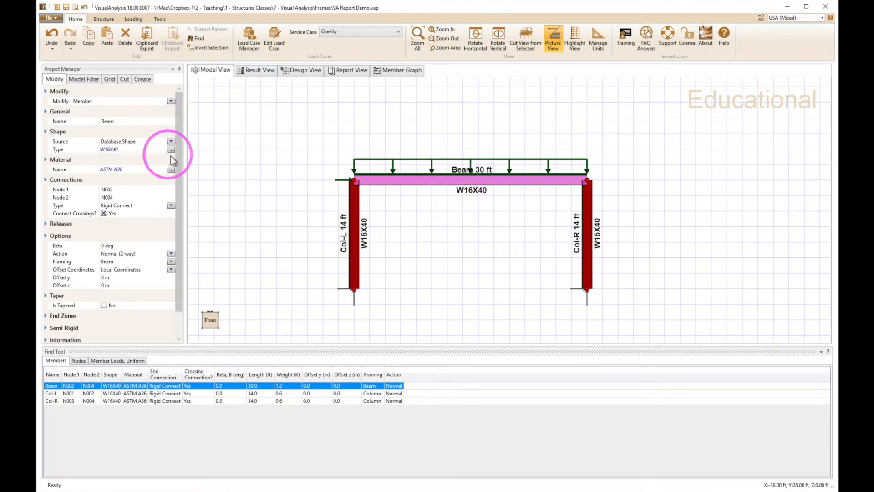
left_click(171, 149)
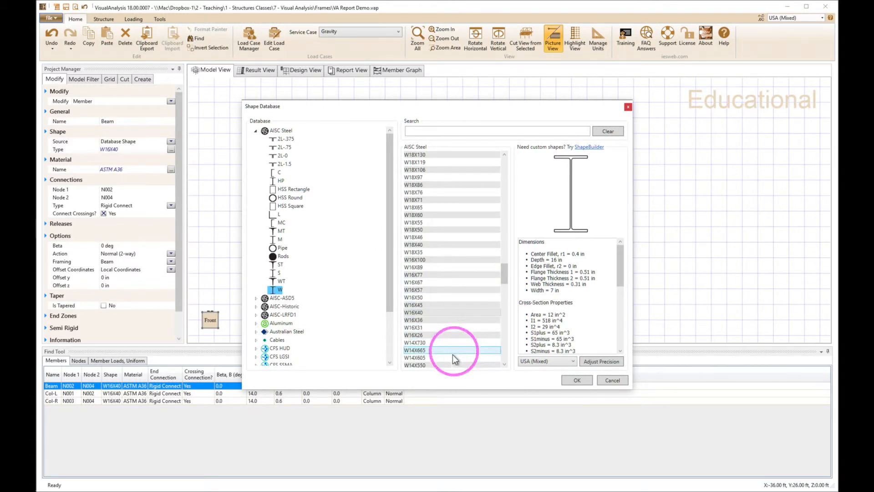
left_click(435, 320)
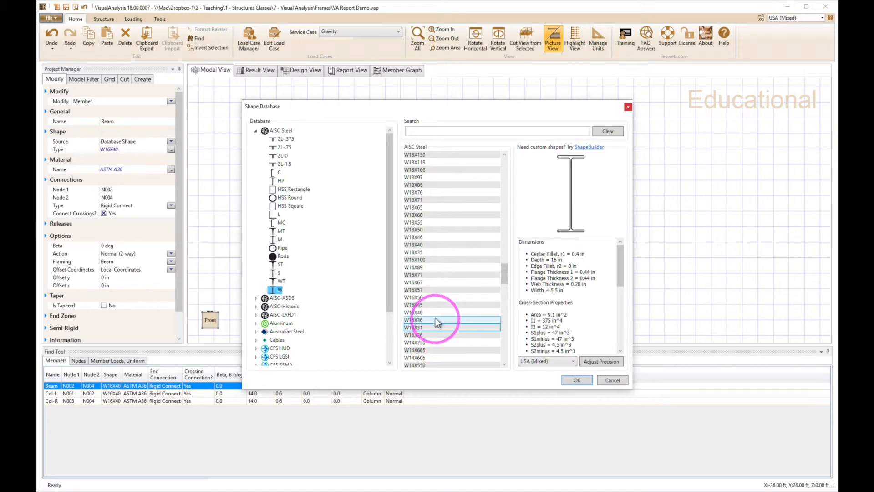
left_click(414, 327)
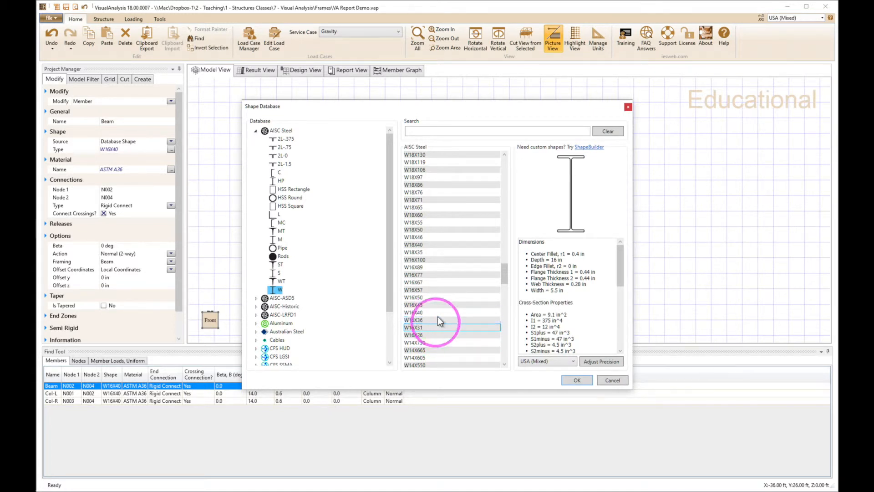
left_click(577, 380)
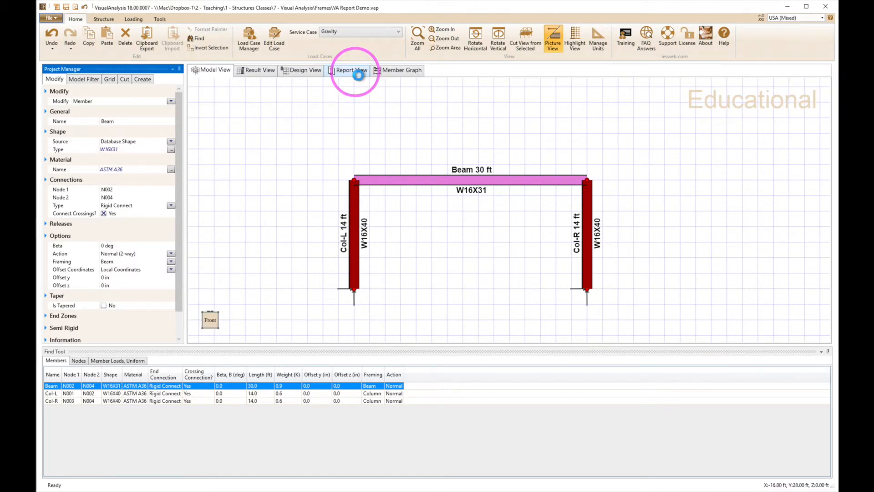
- Return to Report View to see the updated bill of materials and beam stresses near 24 ksi
left_click(351, 70)
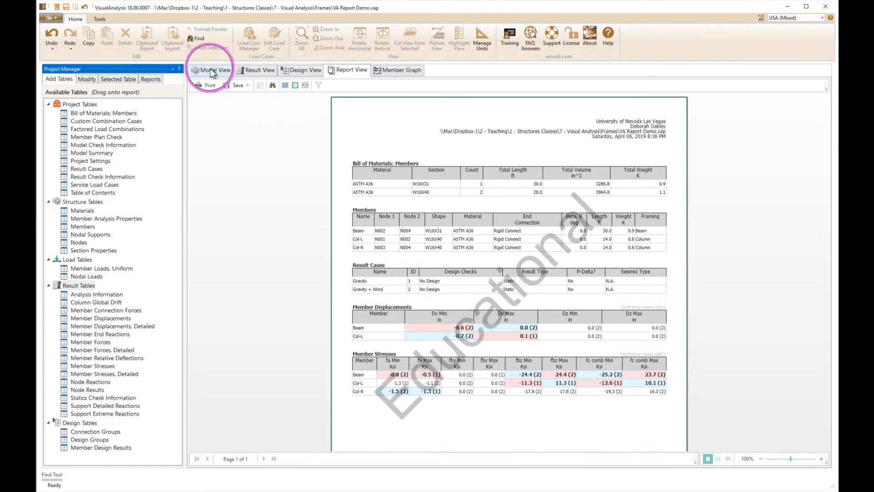
- Replace the top beam's W16X31 section with W16X36 from the AISC W shapes list
left_click(214, 70)
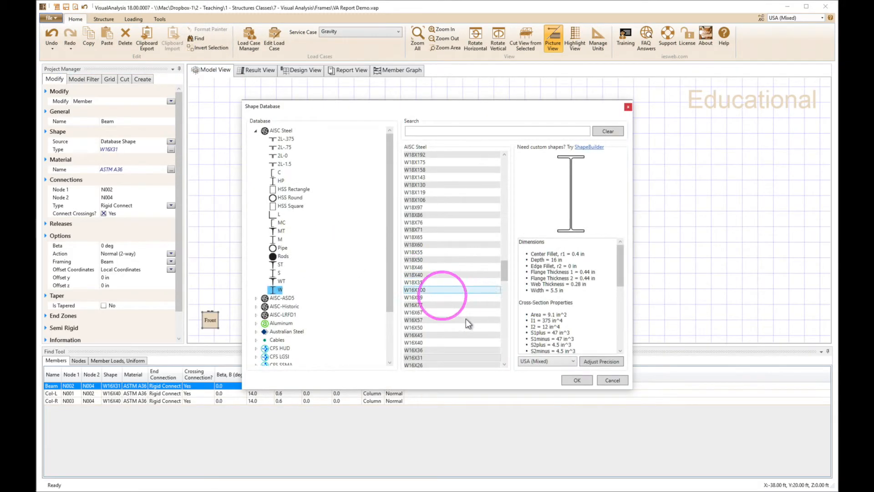
left_click(452, 320)
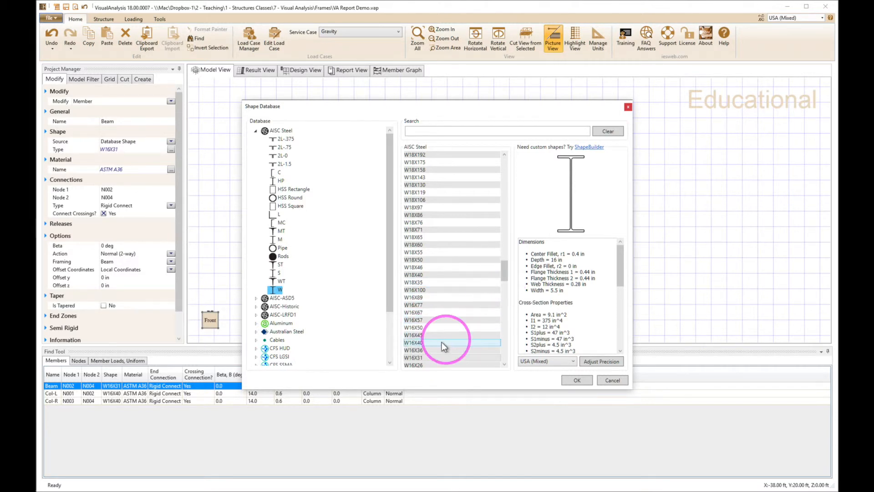
left_click(429, 349)
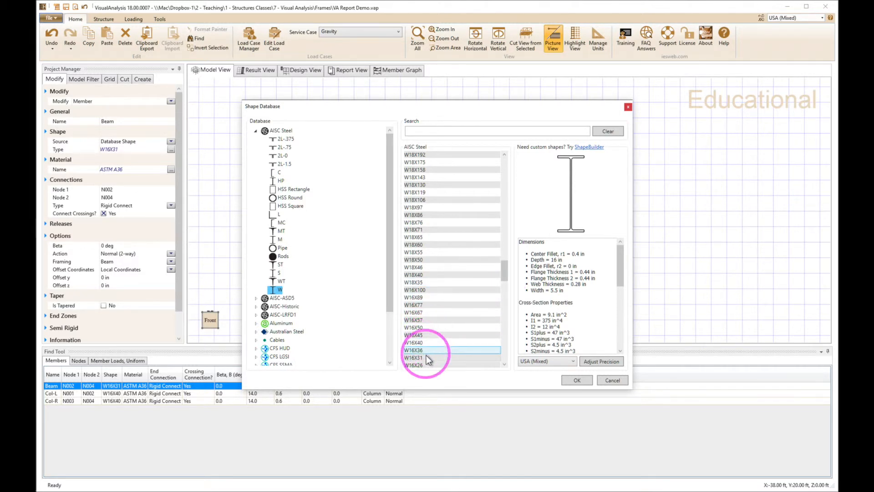
left_click(414, 350)
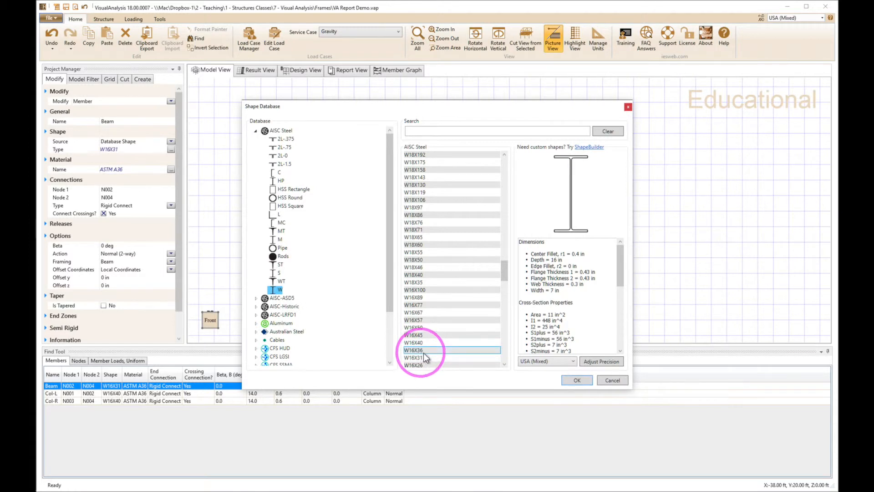
left_click(577, 380)
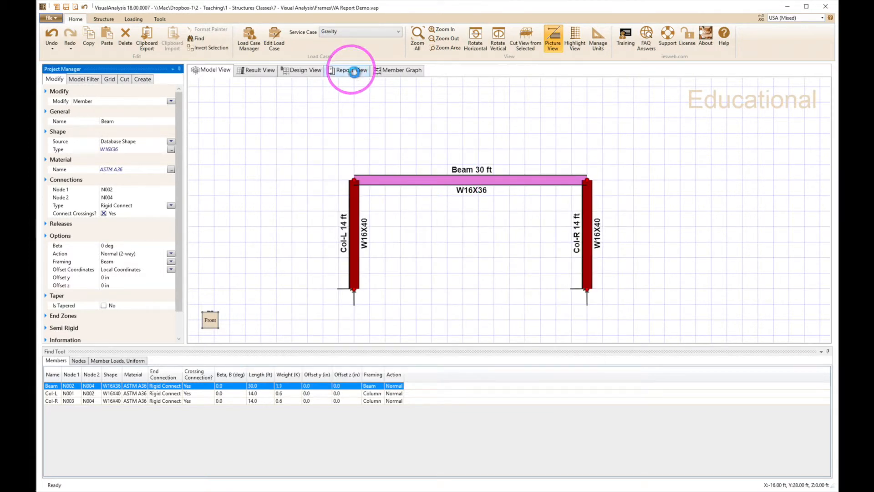
- Show the Report View with the resized frame's materials, displacements and stresses
left_click(351, 69)
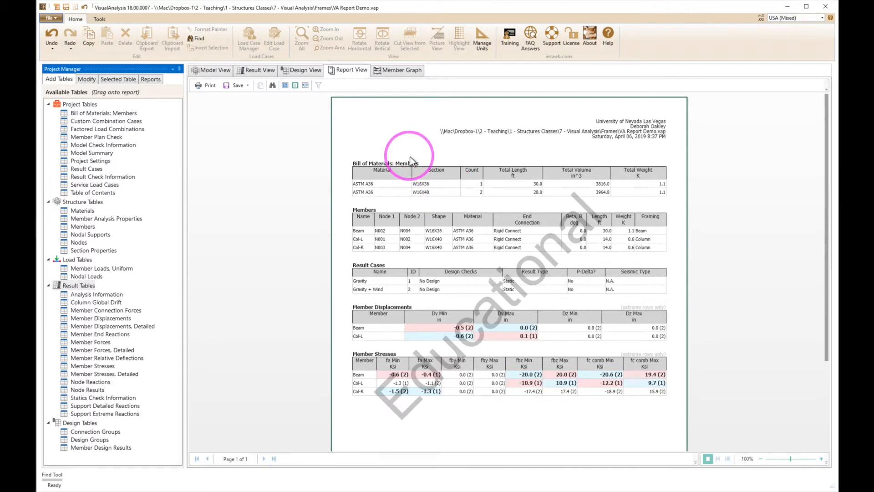
mouse_move(406, 147)
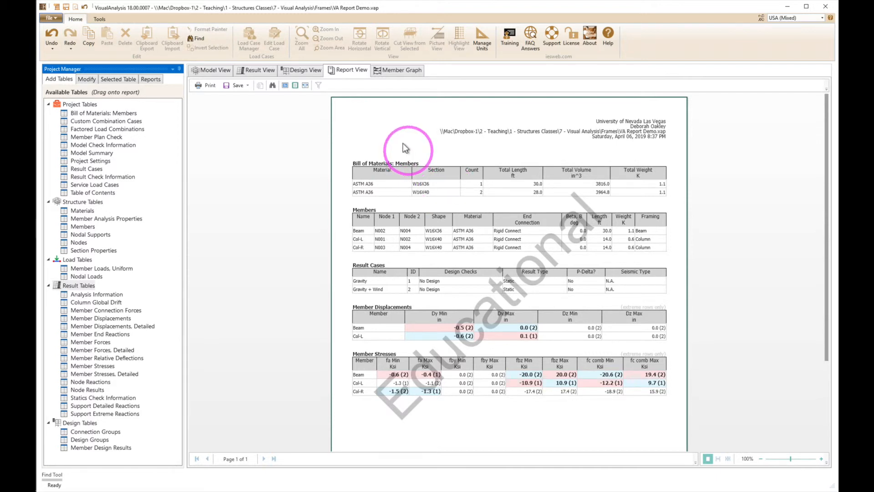
mouse_move(298, 245)
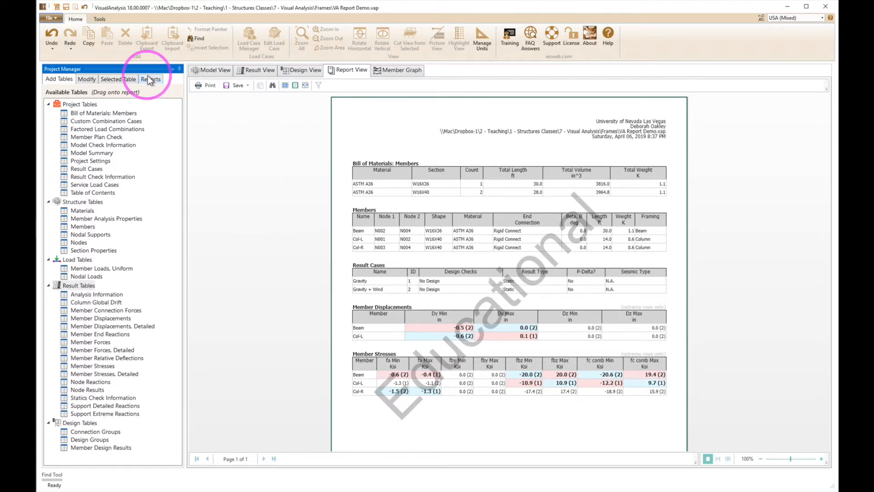
- Rename the report to 'Basic Max Stresses' in the Reports tab and save it as a style
left_click(151, 79)
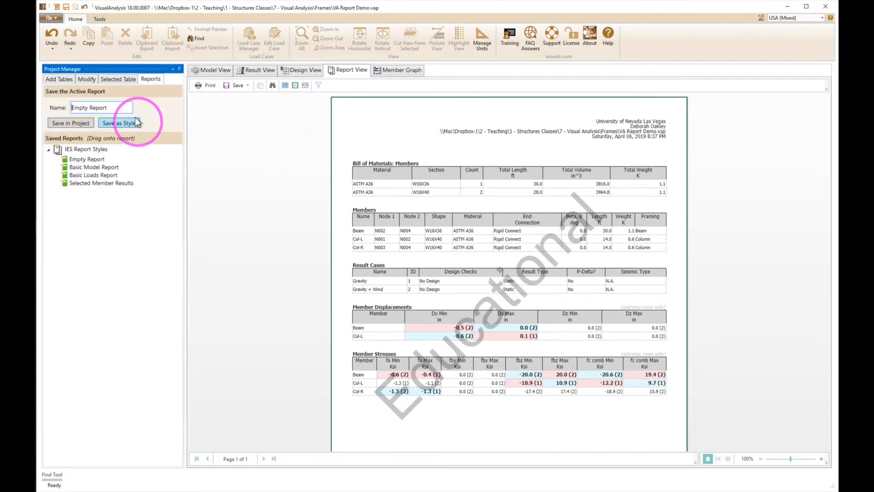
triple_click(100, 107)
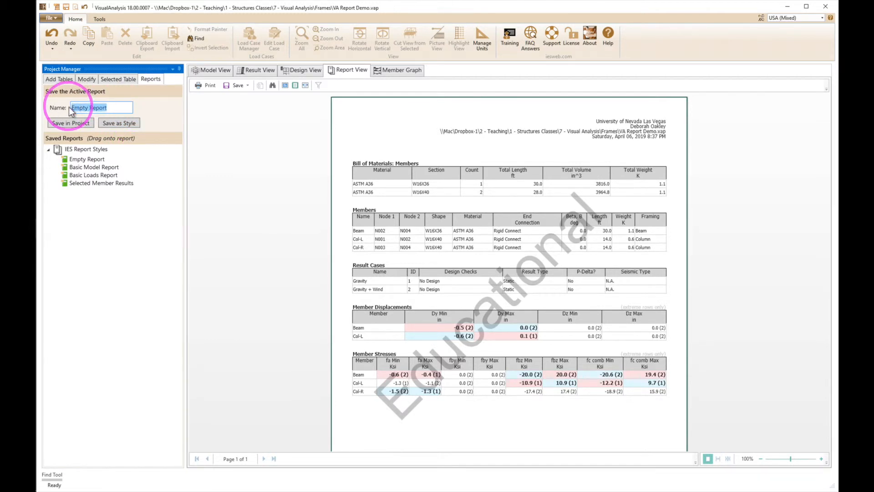
type("Stra")
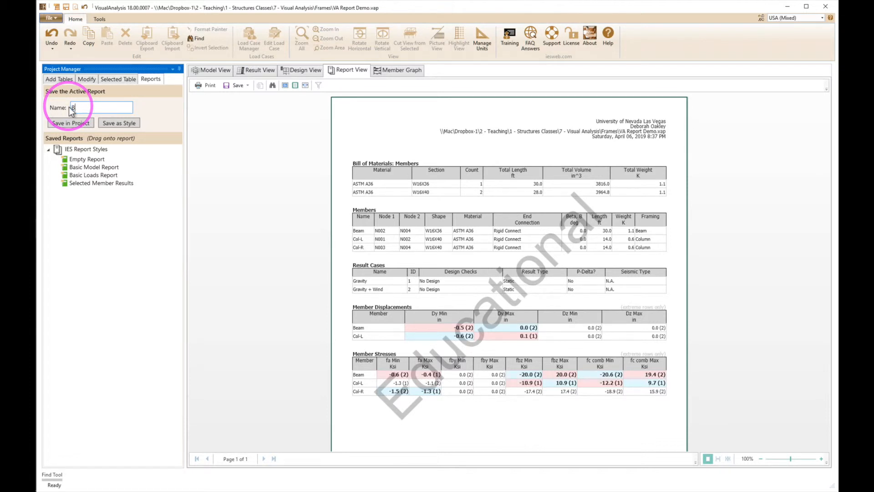
type("Basic Max Stresses")
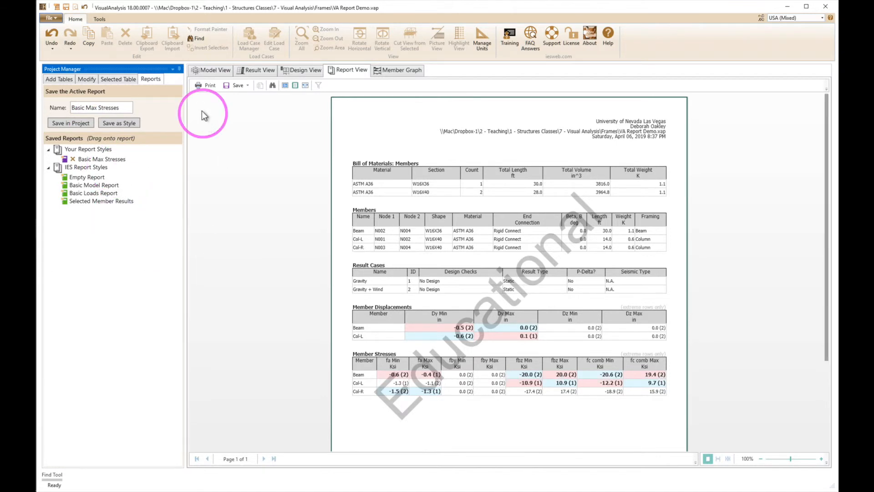
mouse_move(66, 6)
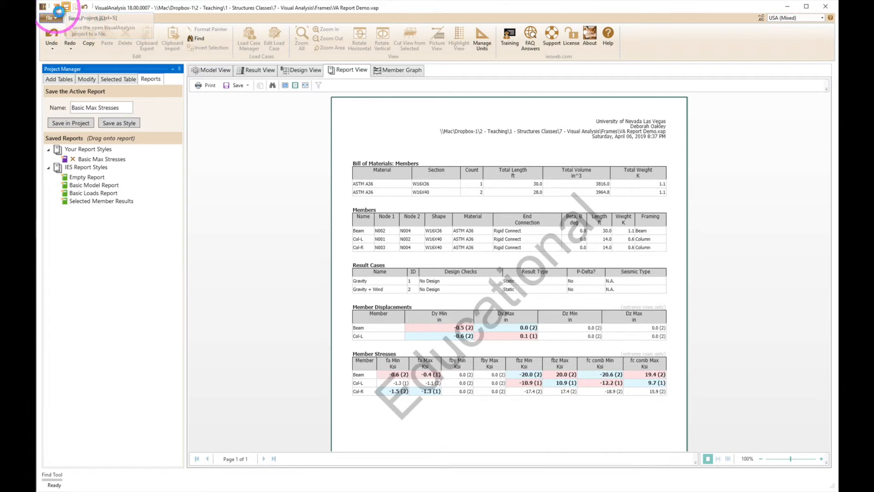
- Create a new project and draw the W16X36 column and beam of the L-frame
left_click(49, 18)
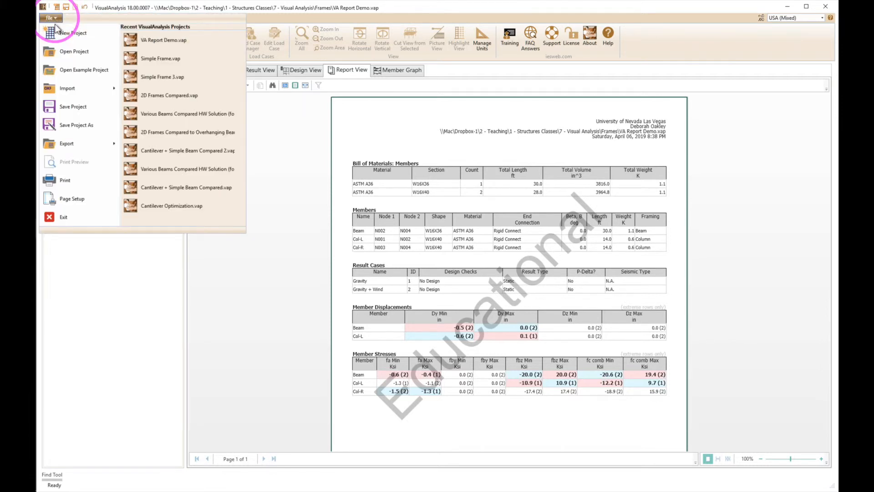
mouse_move(326, 225)
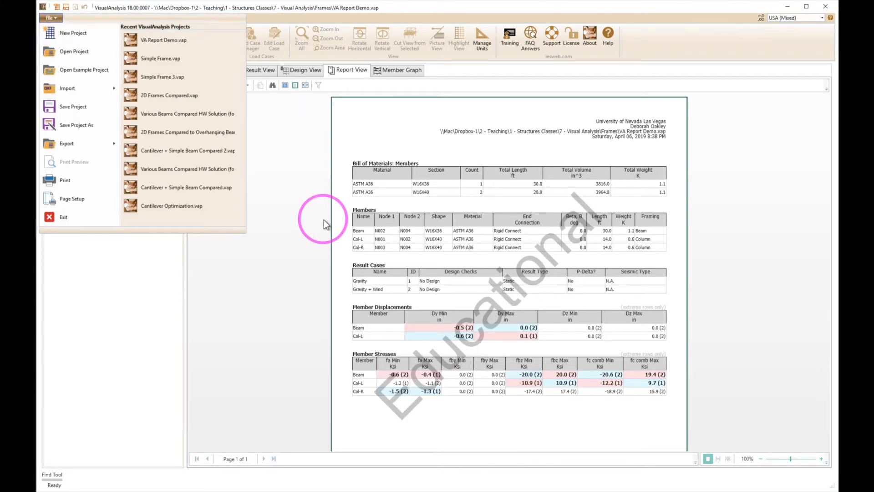
left_click(73, 32)
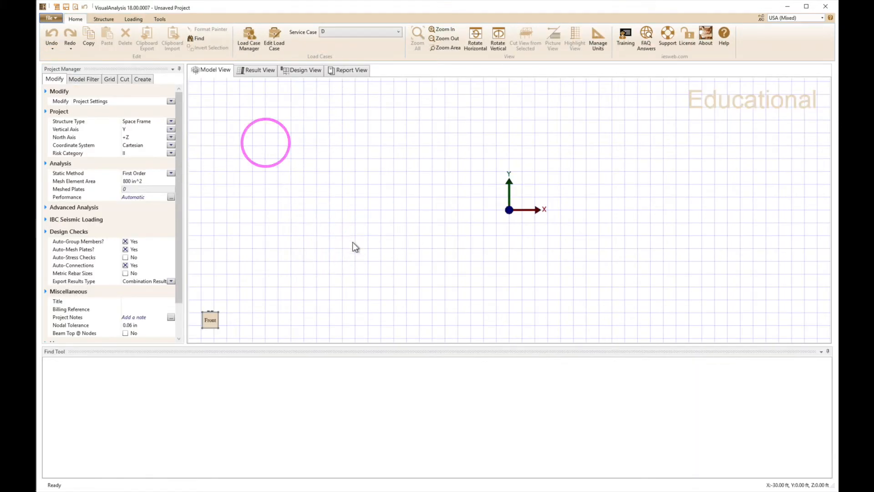
left_click_drag(265, 142, 384, 170)
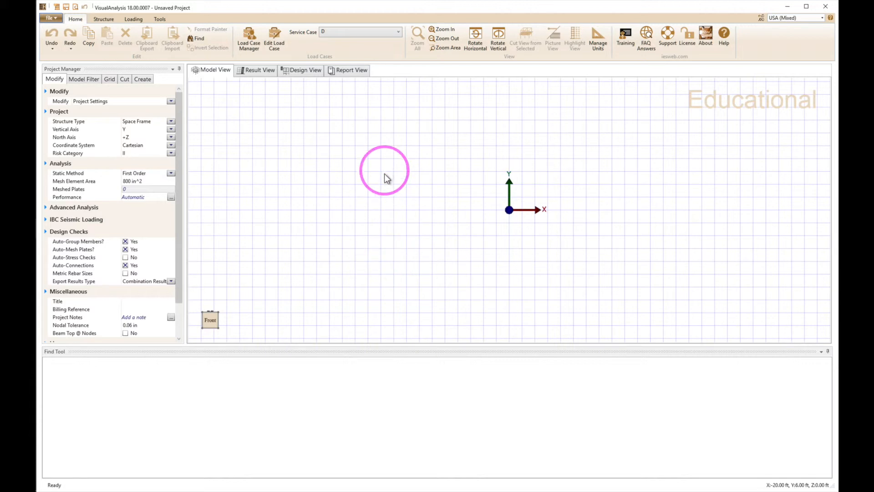
left_click(104, 19)
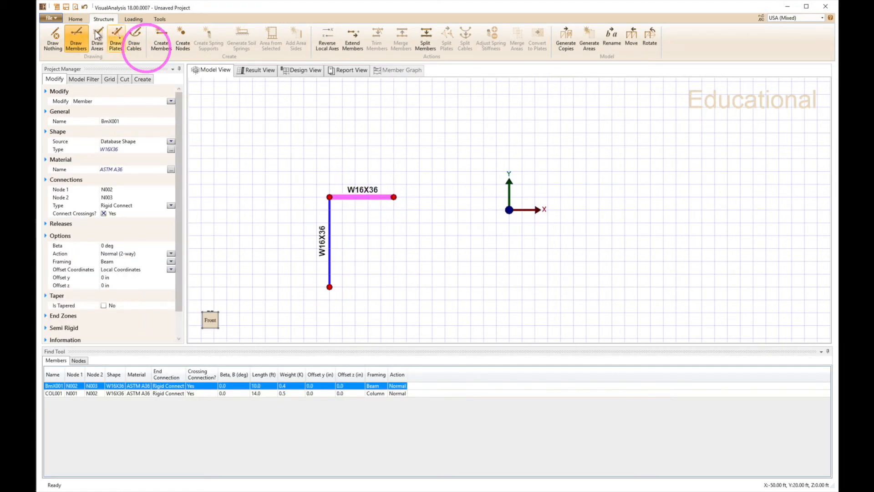
- Apply a -1 K vertical nodal load at the beam's free end N003
left_click(133, 18)
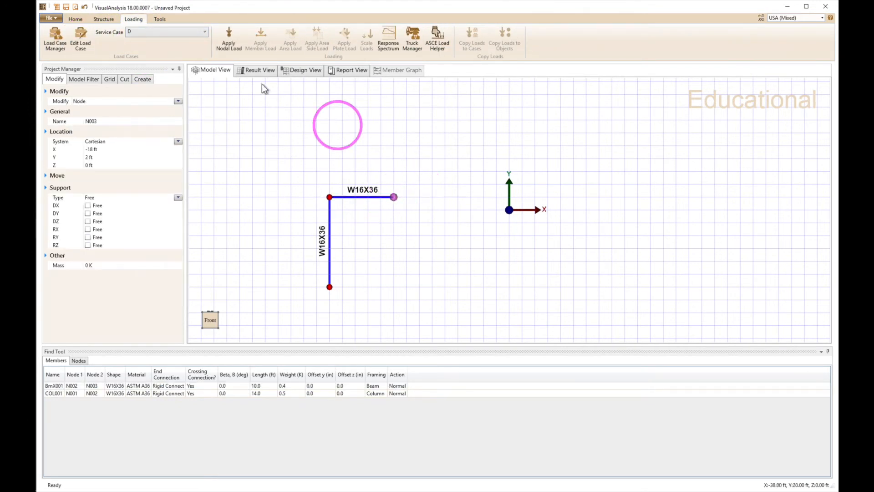
left_click(229, 39)
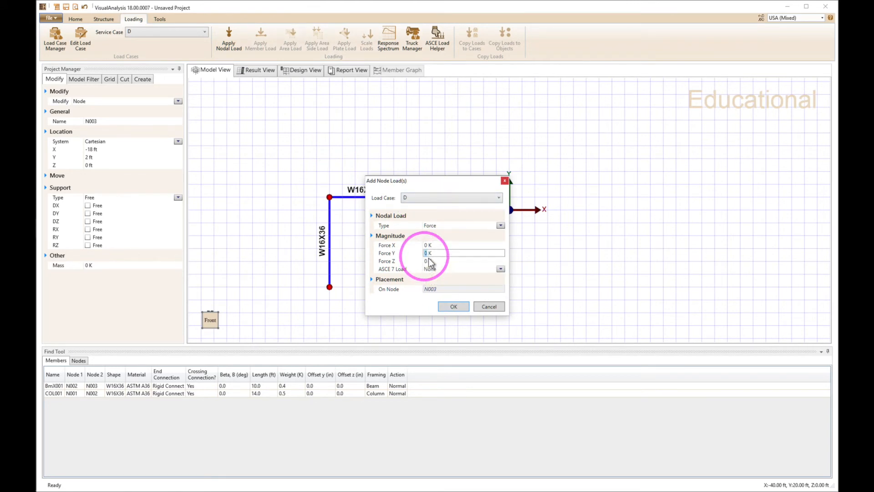
type("-1")
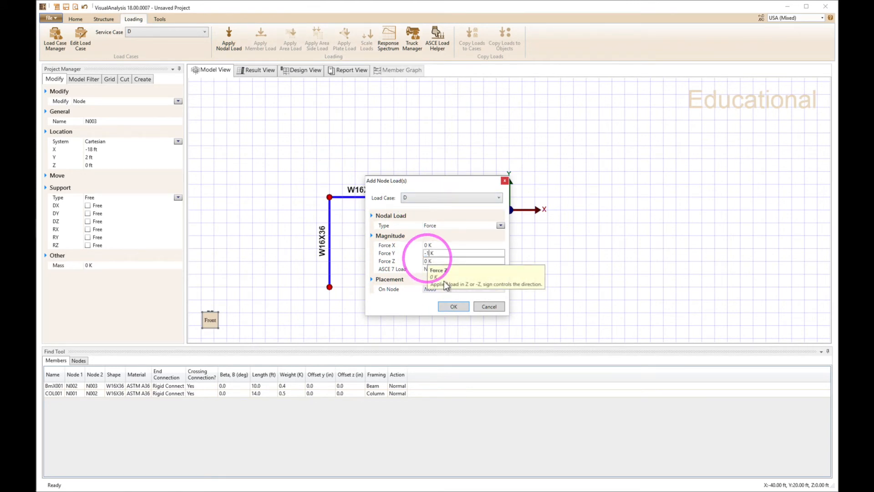
left_click(453, 306)
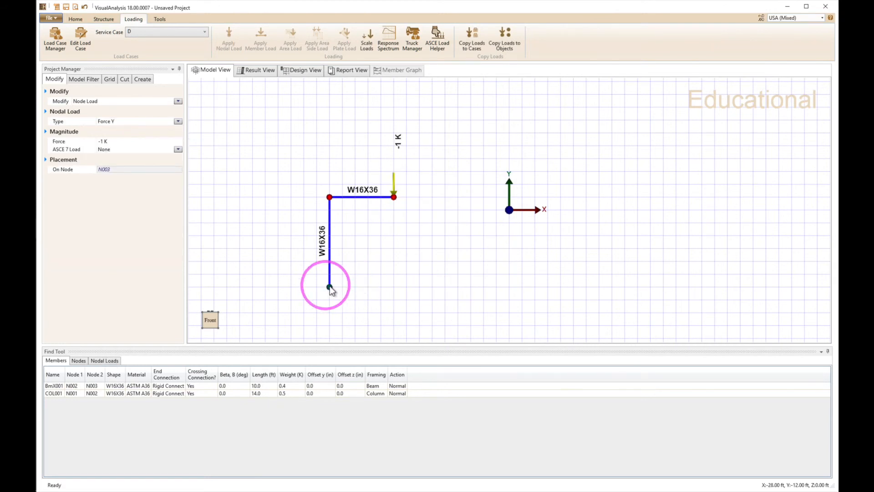
- Fix the column base node N001 and run the analysis
left_click(329, 286)
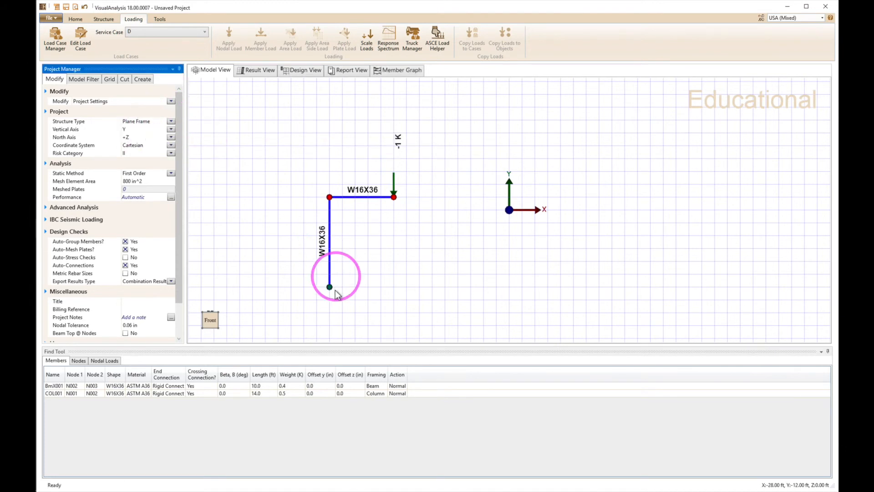
left_click(328, 286)
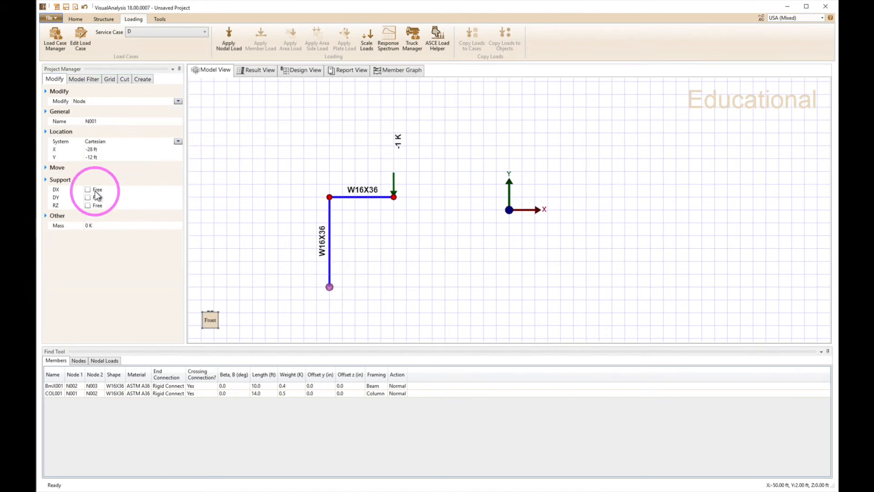
left_click(87, 197)
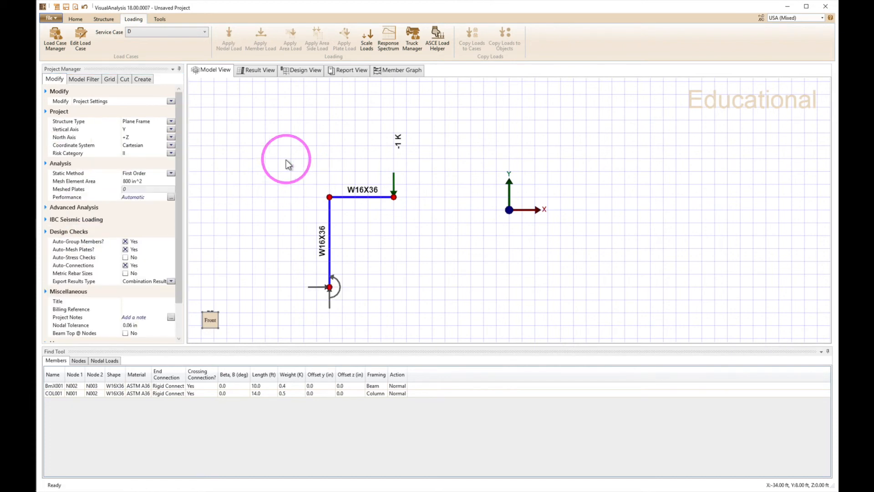
left_click(259, 70)
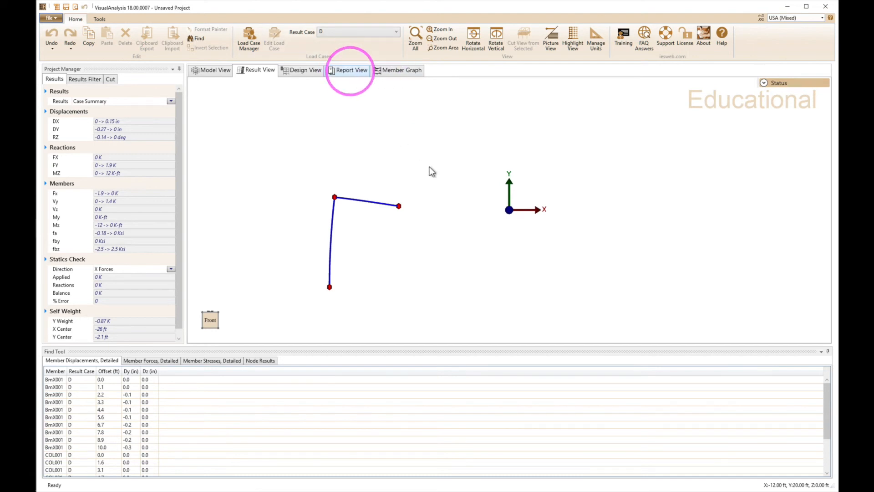
- Apply the saved Basic Max Stresses style to the new frame's report
left_click(351, 70)
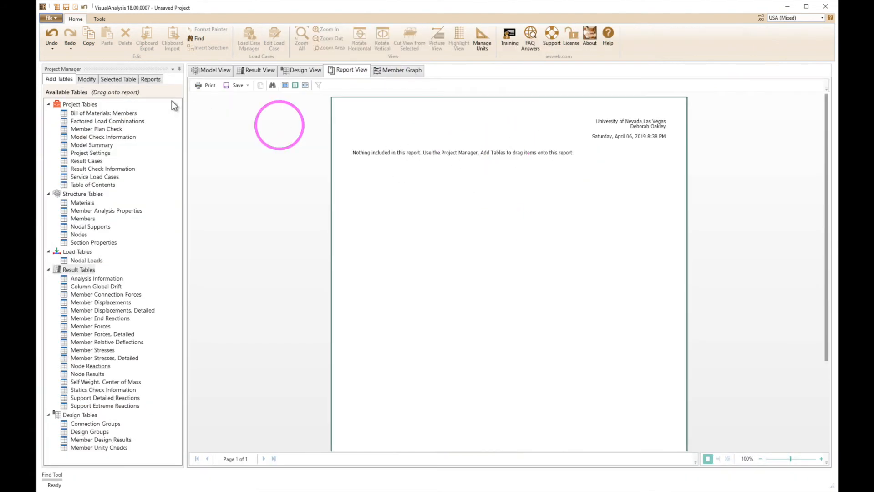
left_click(151, 79)
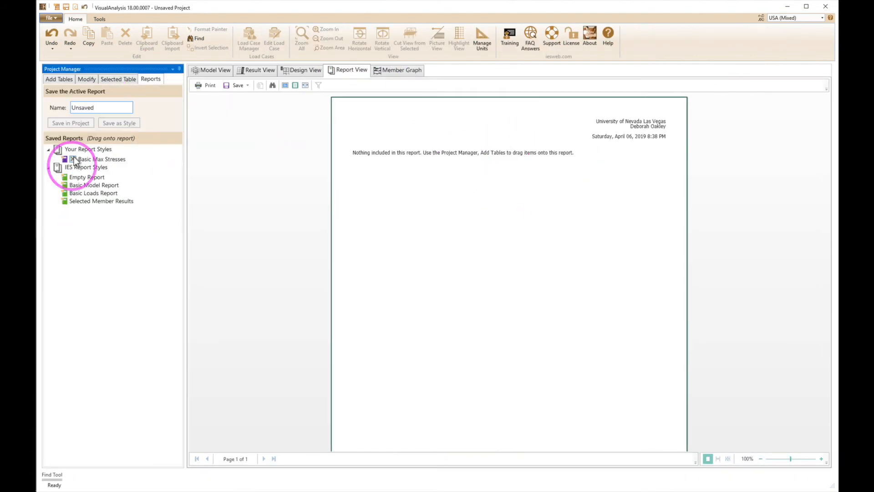
left_click(101, 159)
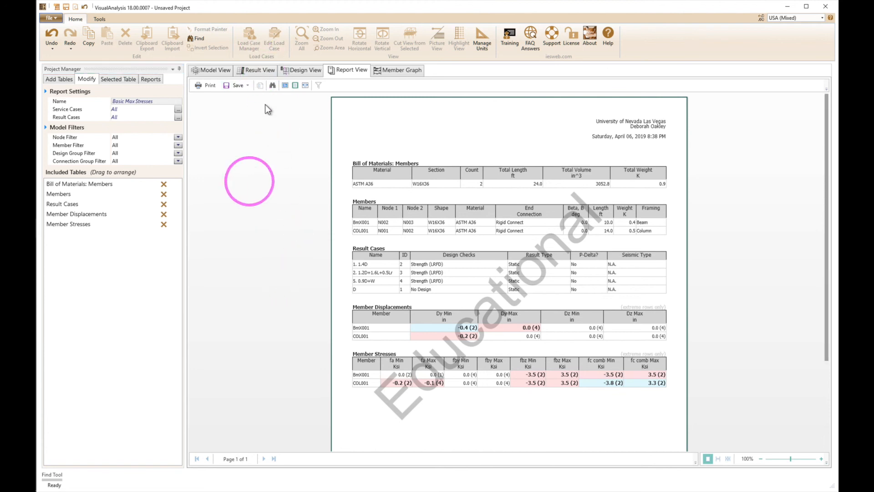
- Render members as solid shapes in the results view, then return to the report
left_click(258, 70)
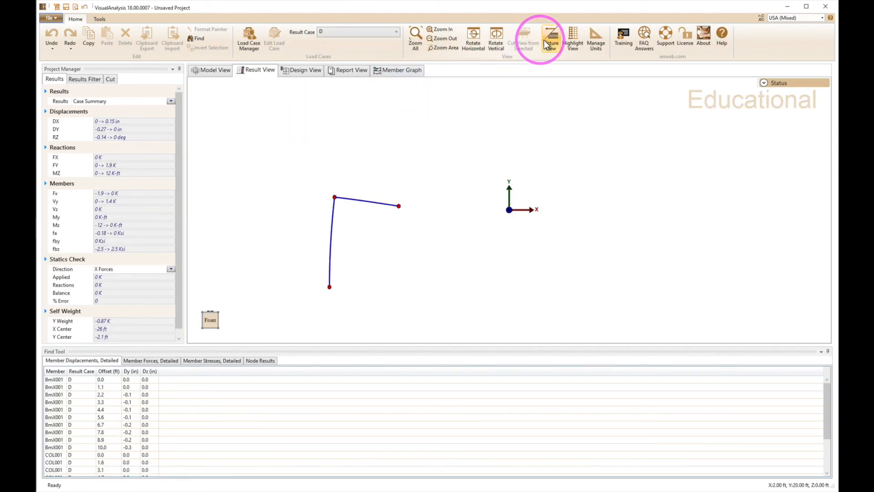
left_click(551, 39)
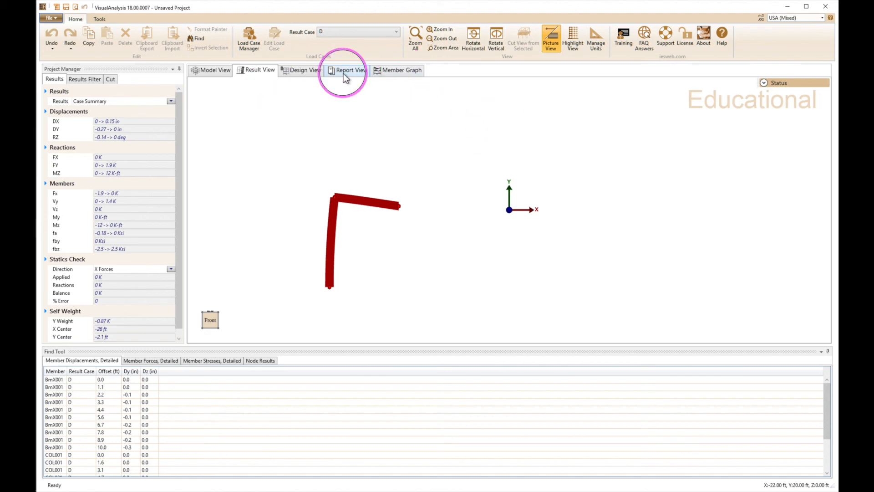
left_click(351, 69)
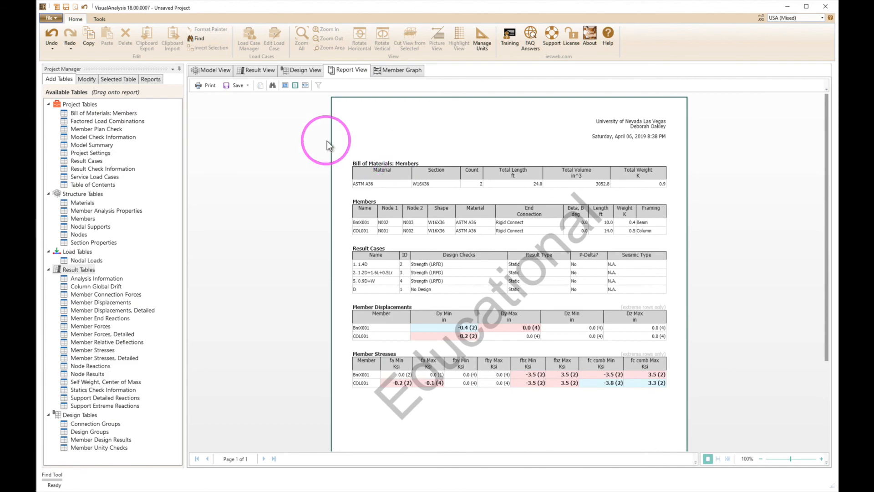